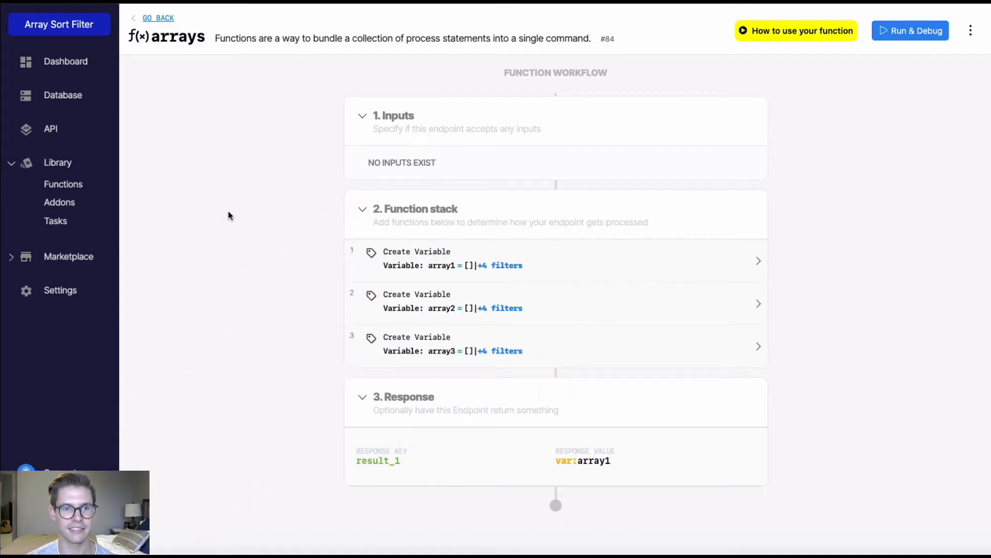
{"action": "mouse_move", "coordinate": [272, 198]}
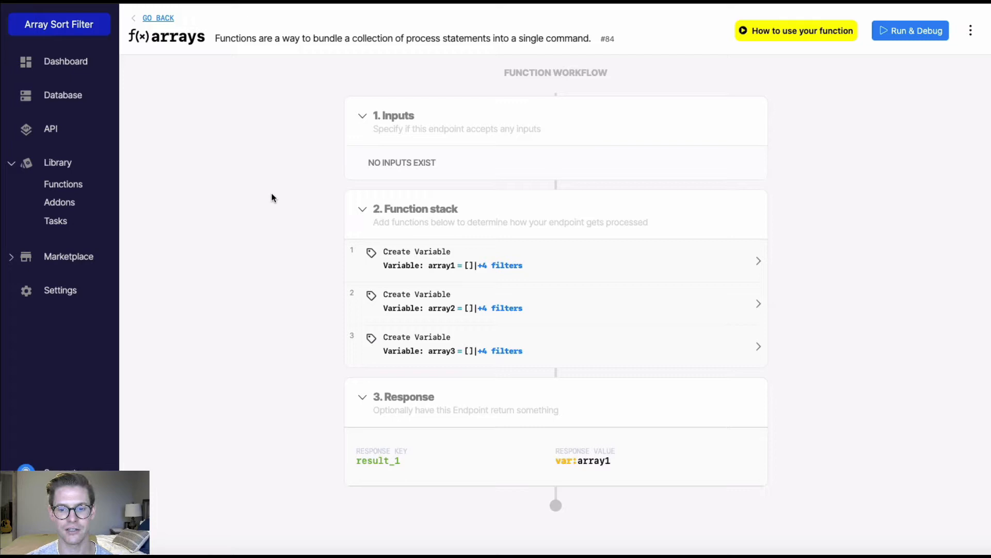
{"action": "mouse_move", "coordinate": [799, 295]}
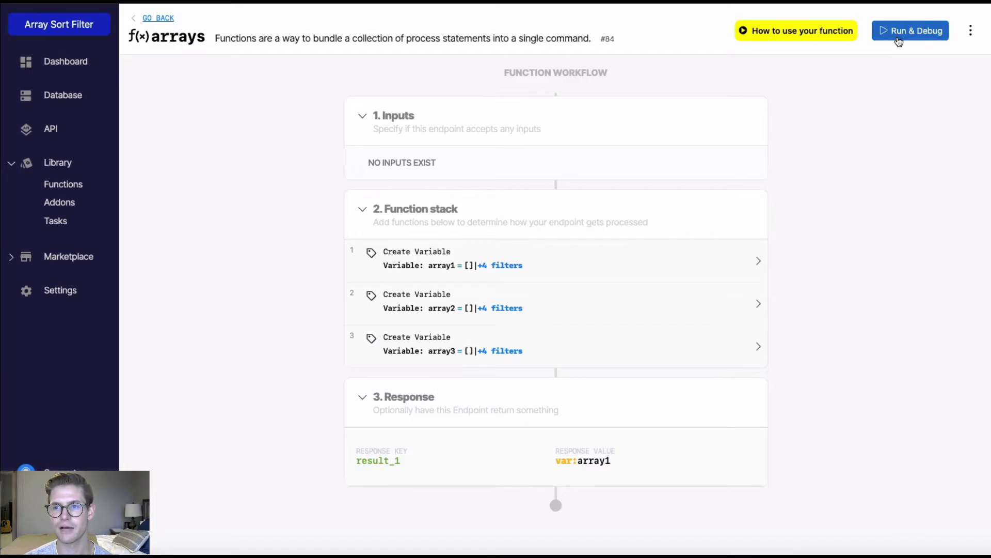
Run the function in the debugger to see its unsorted array1 result, then return to the workflow
{"action": "left_click", "coordinate": [910, 30]}
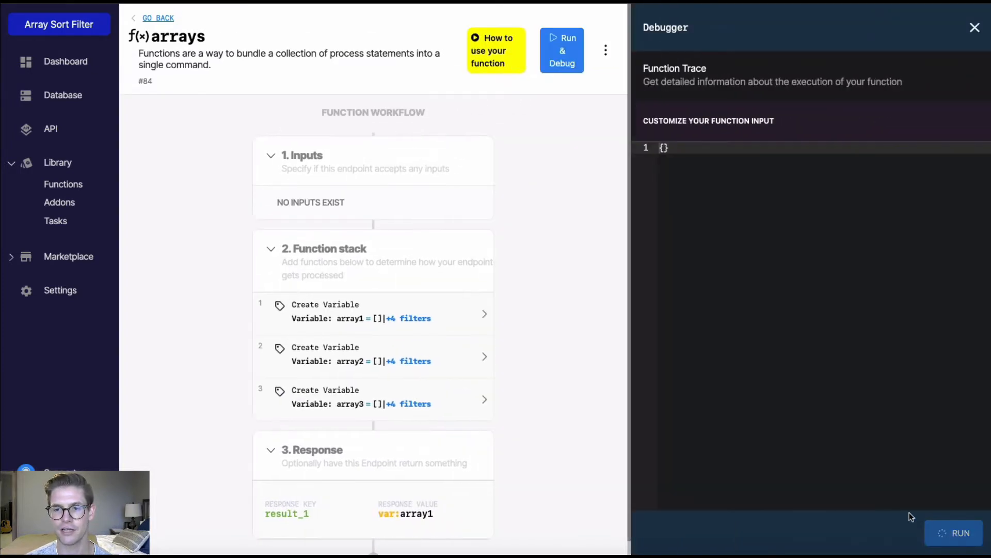
{"action": "left_click", "coordinate": [961, 532]}
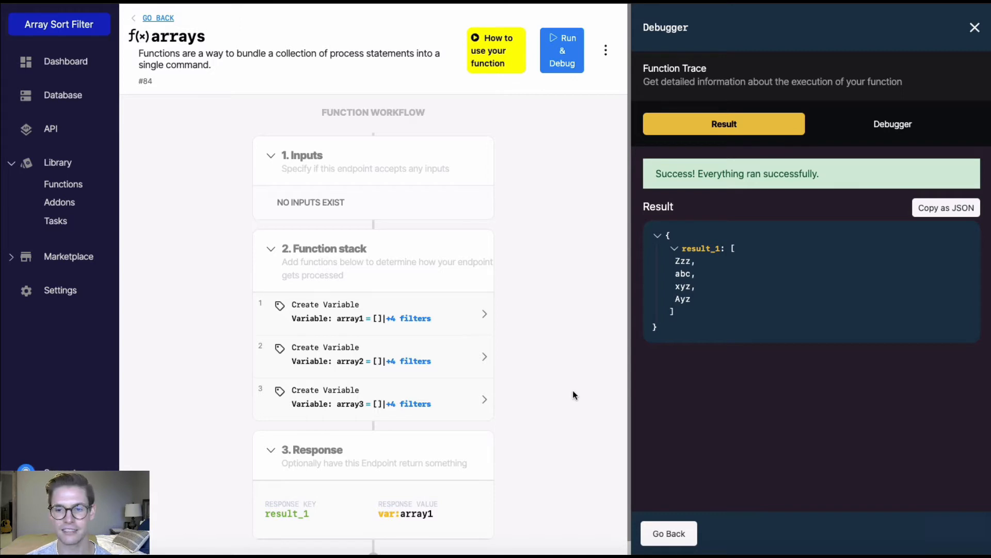
{"action": "mouse_move", "coordinate": [593, 382]}
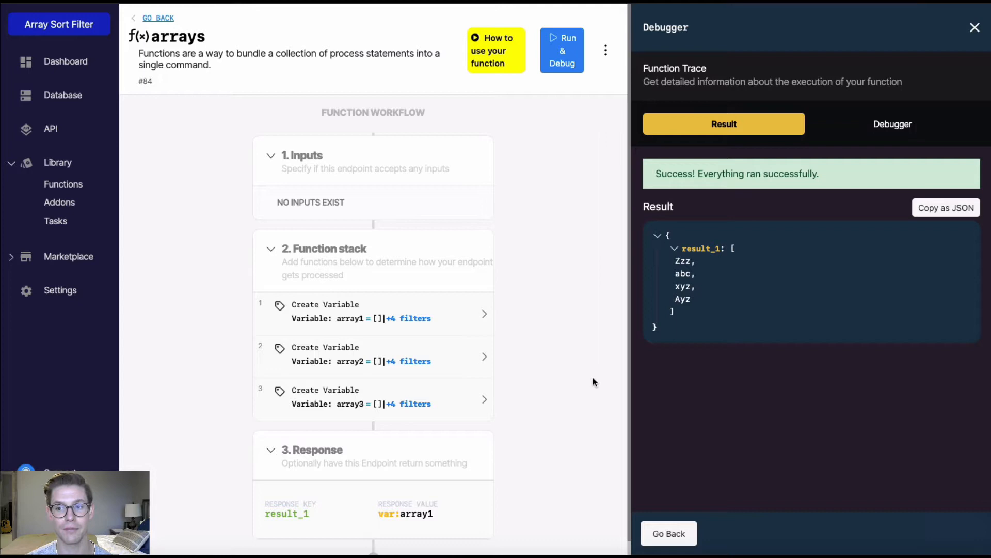
{"action": "left_click", "coordinate": [974, 27]}
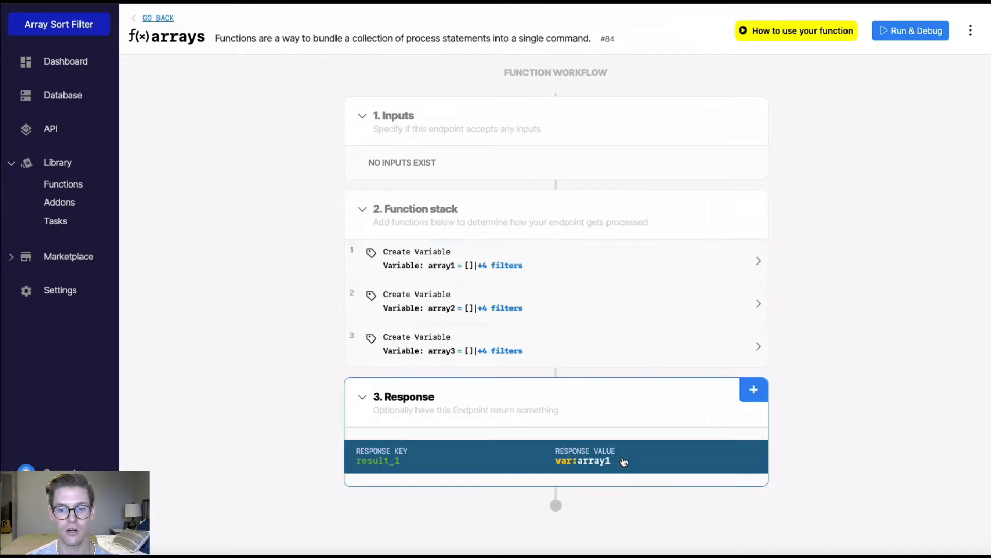
{"action": "mouse_move", "coordinate": [629, 464]}
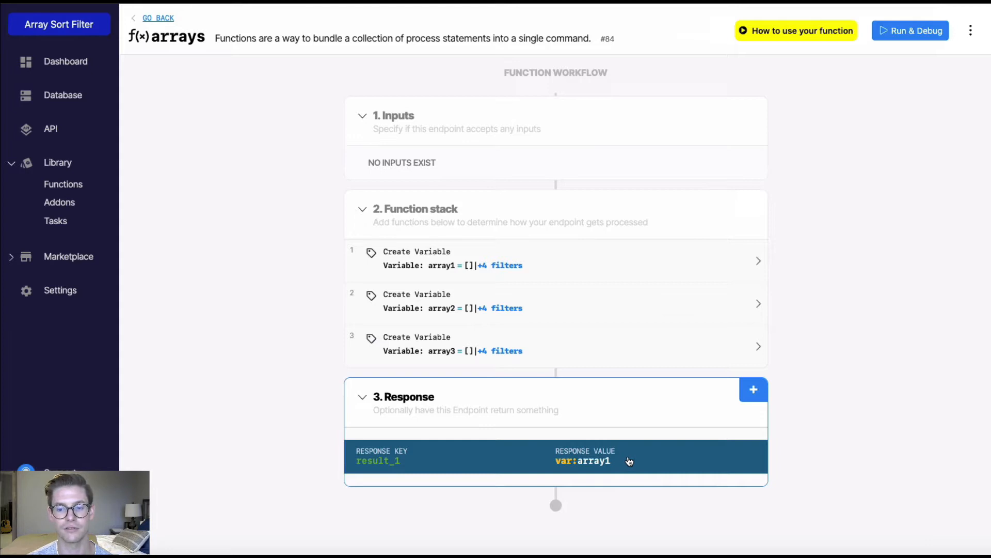
Add a sort filter to the array1 value returned by the function's response
{"action": "left_click", "coordinate": [584, 461]}
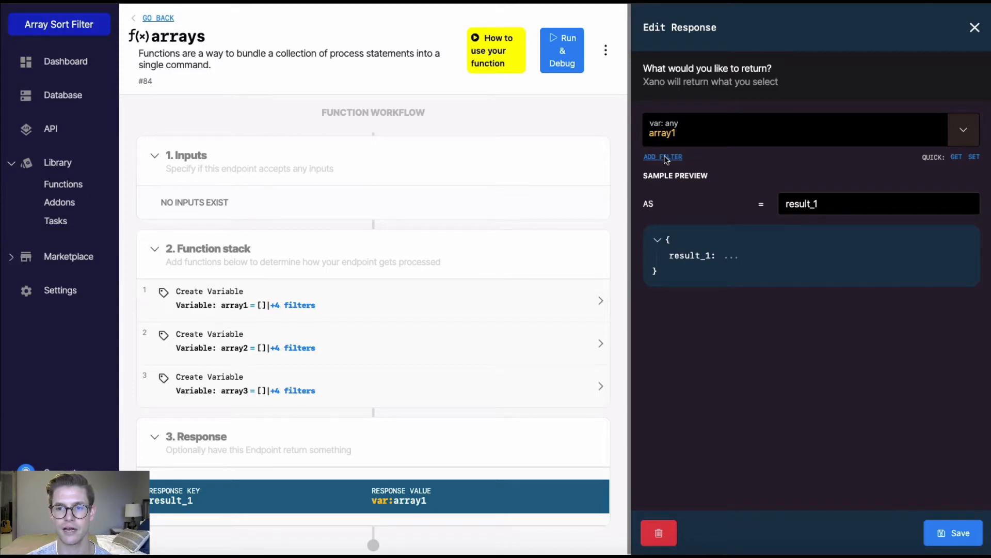
{"action": "left_click", "coordinate": [663, 157]}
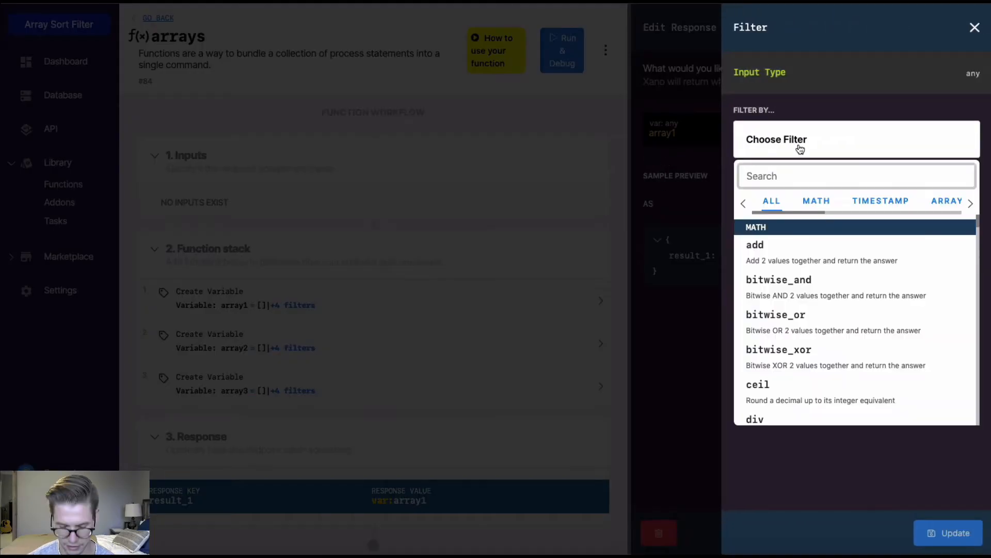
{"action": "type", "text": "sort"}
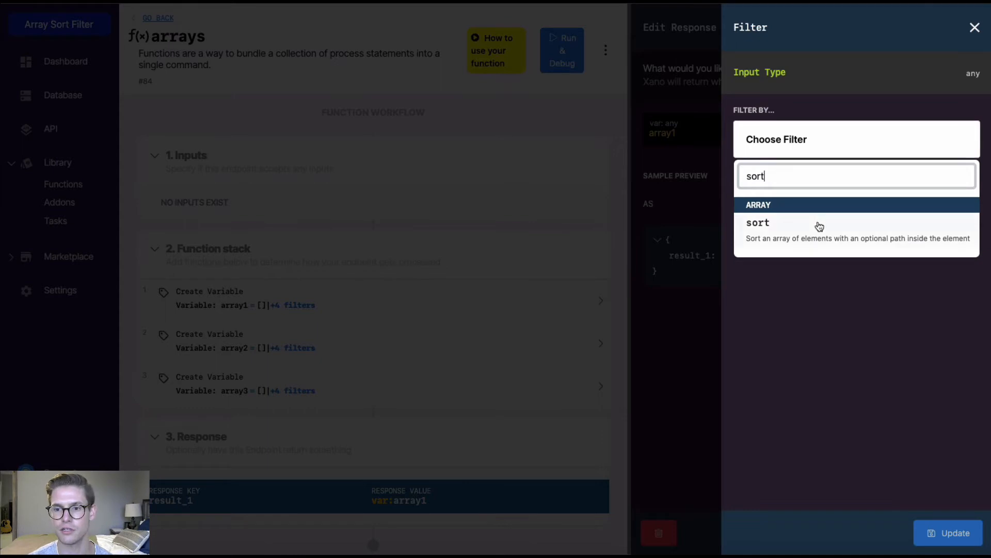
{"action": "left_click", "coordinate": [757, 223]}
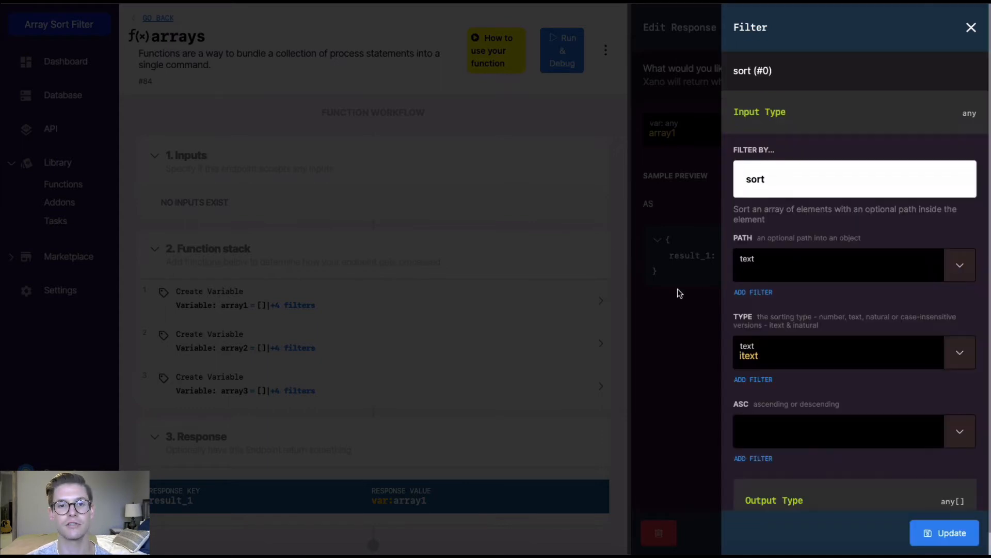
{"action": "mouse_move", "coordinate": [703, 310]}
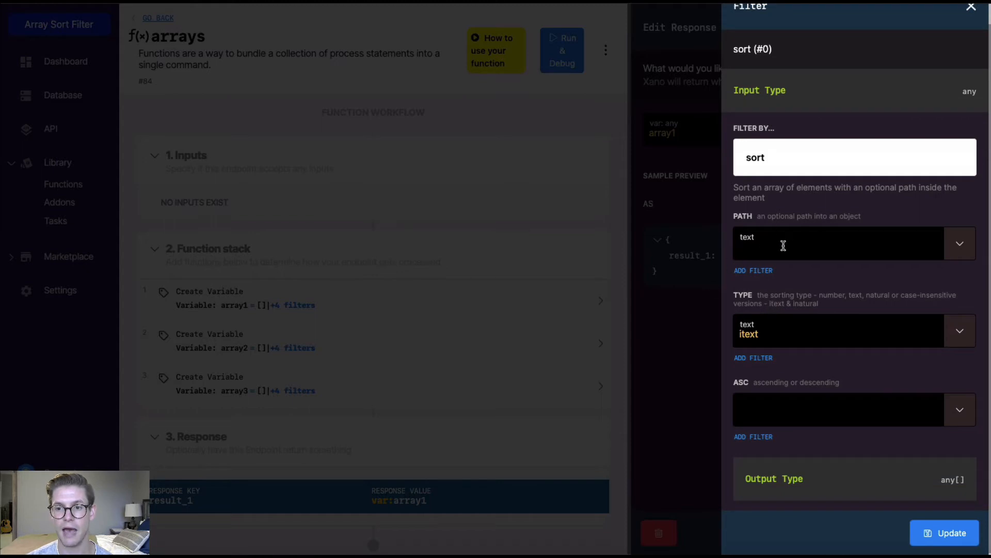
{"action": "mouse_move", "coordinate": [725, 259]}
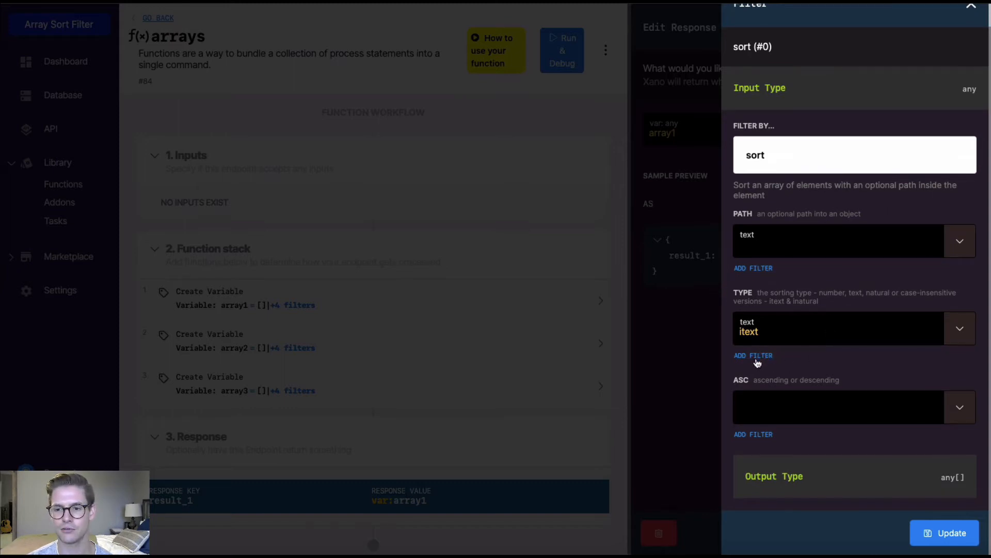
Browse the sort filter's type choices: number, text, itext, natural and inatural
{"action": "left_click", "coordinate": [959, 327]}
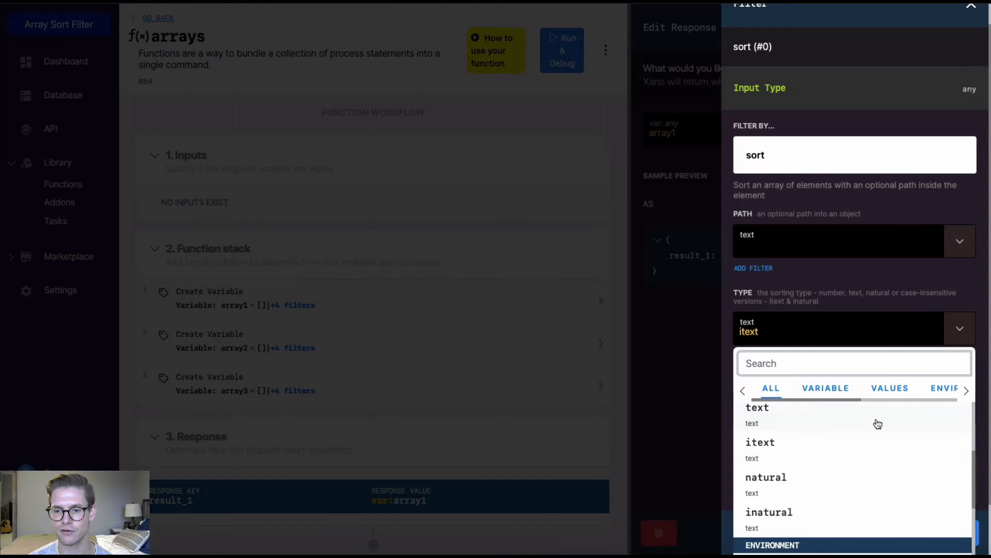
{"action": "scroll", "scroll_direction": "up", "scroll_amount": 3}
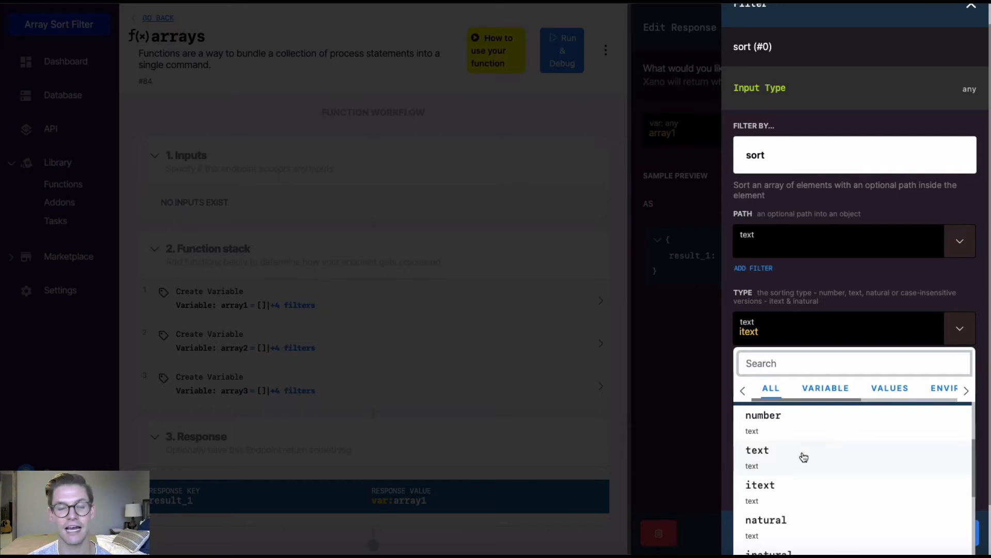
{"action": "mouse_move", "coordinate": [815, 468]}
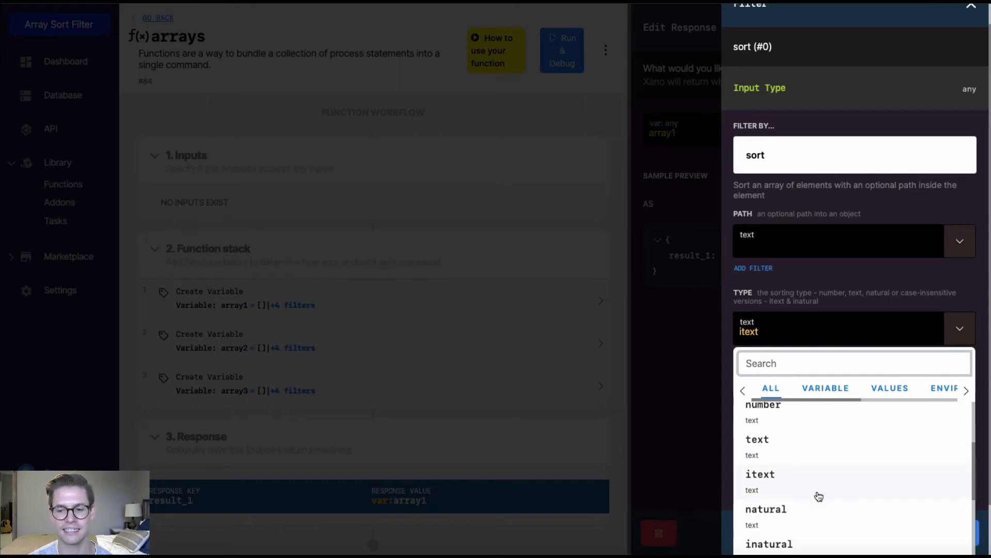
{"action": "scroll", "scroll_direction": "down", "scroll_amount": 3}
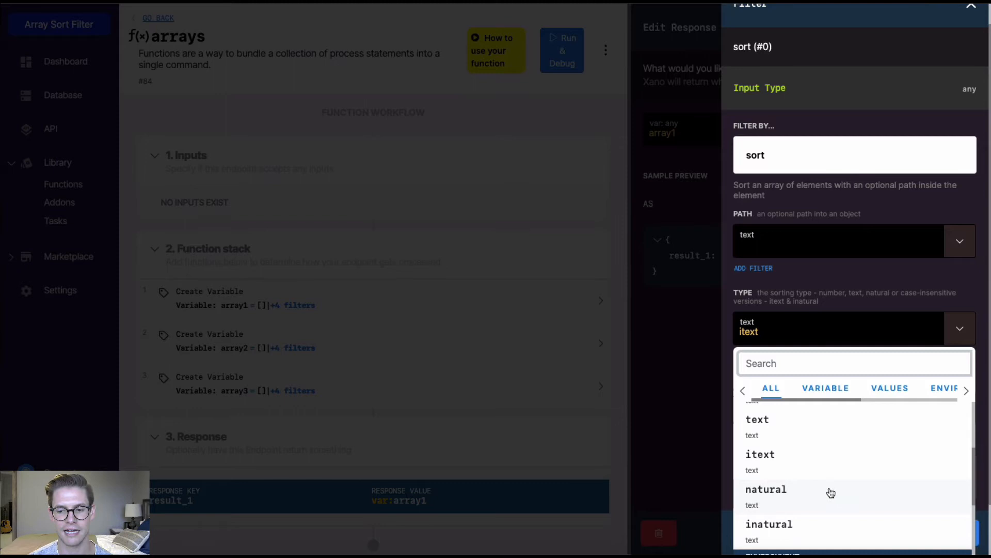
{"action": "mouse_move", "coordinate": [824, 519]}
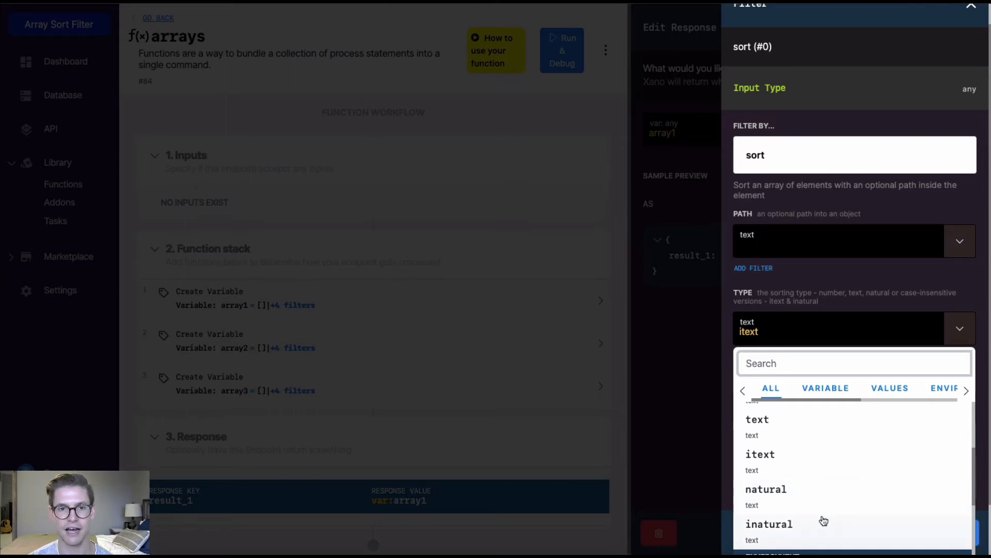
{"action": "mouse_move", "coordinate": [878, 498]}
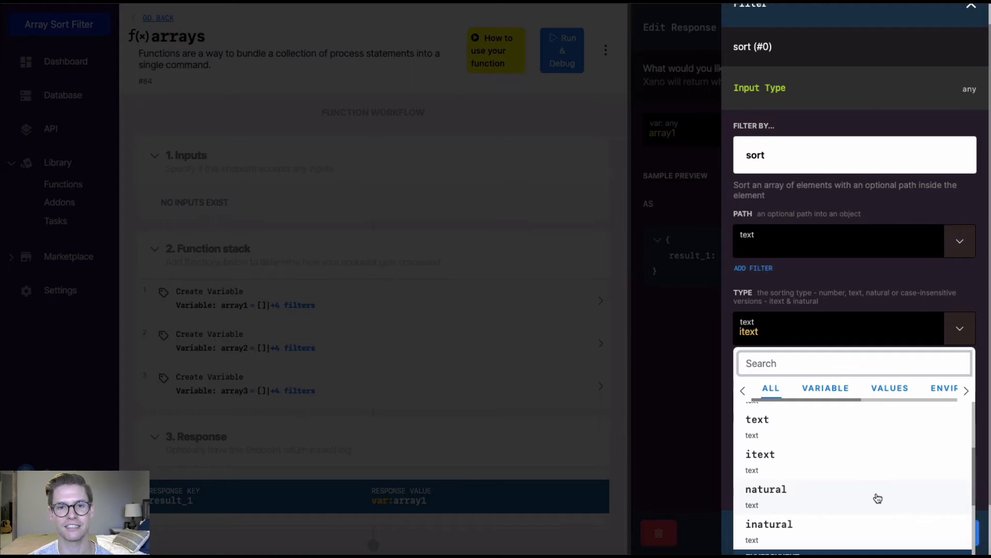
{"action": "scroll", "scroll_direction": "up", "scroll_amount": 3}
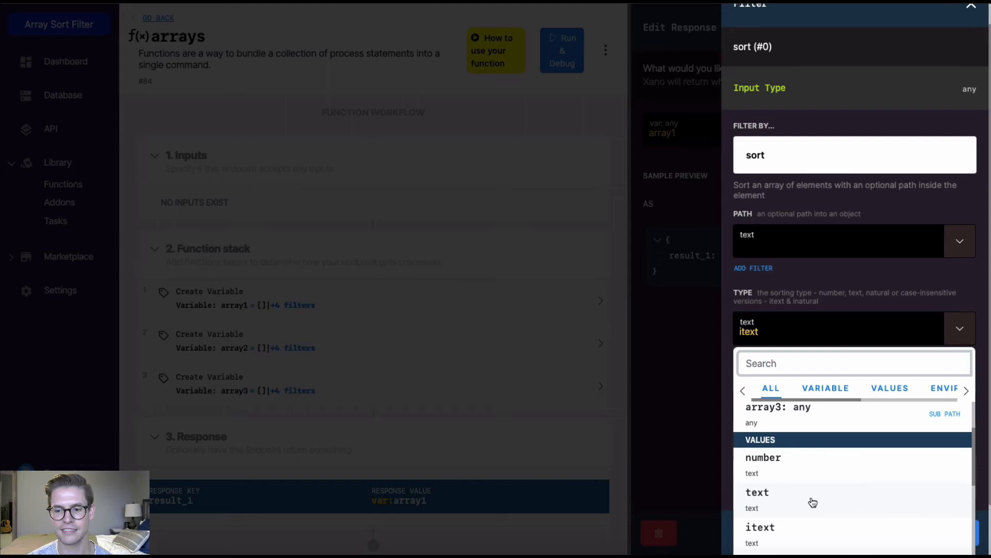
Set the sort type to text with ascending order true
{"action": "left_click", "coordinate": [757, 492]}
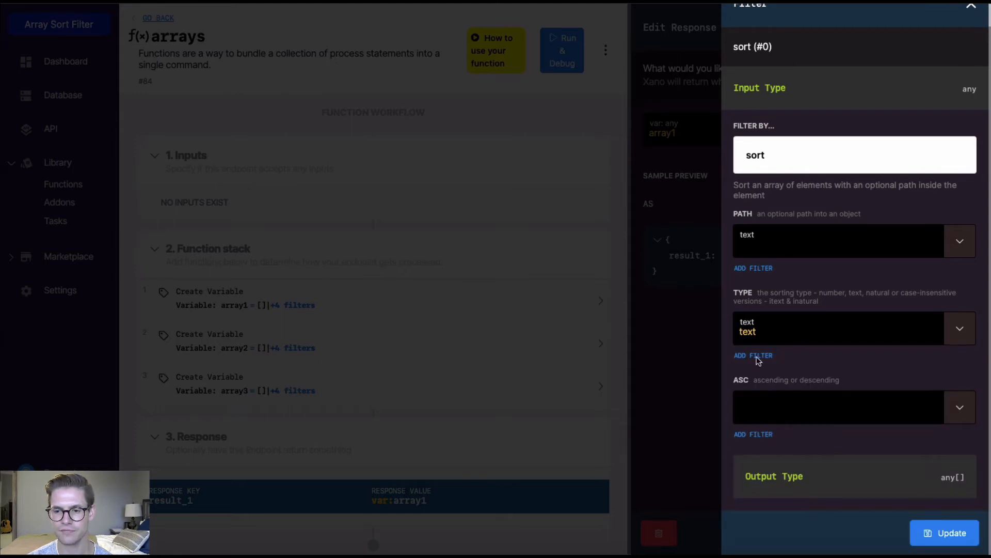
{"action": "mouse_move", "coordinate": [737, 390]}
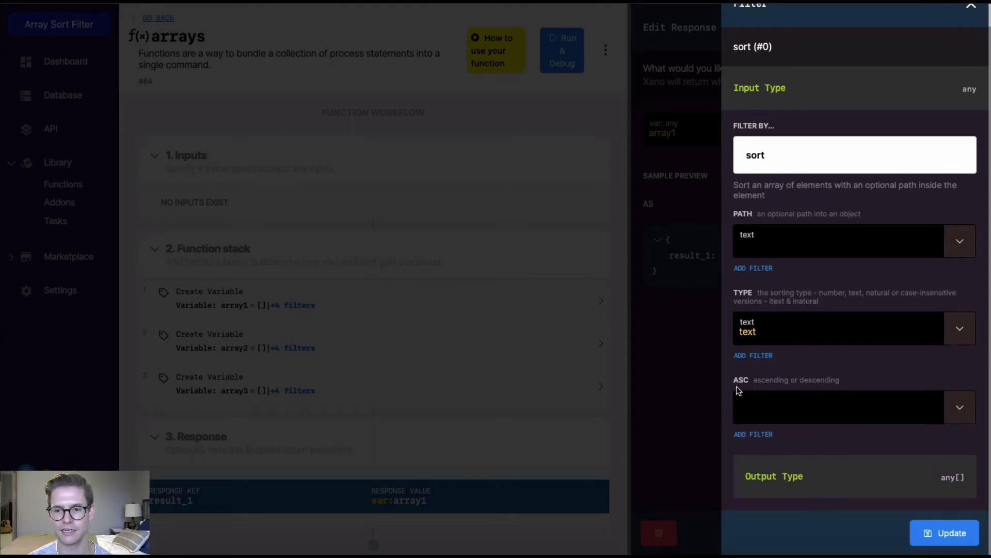
{"action": "mouse_move", "coordinate": [830, 393]}
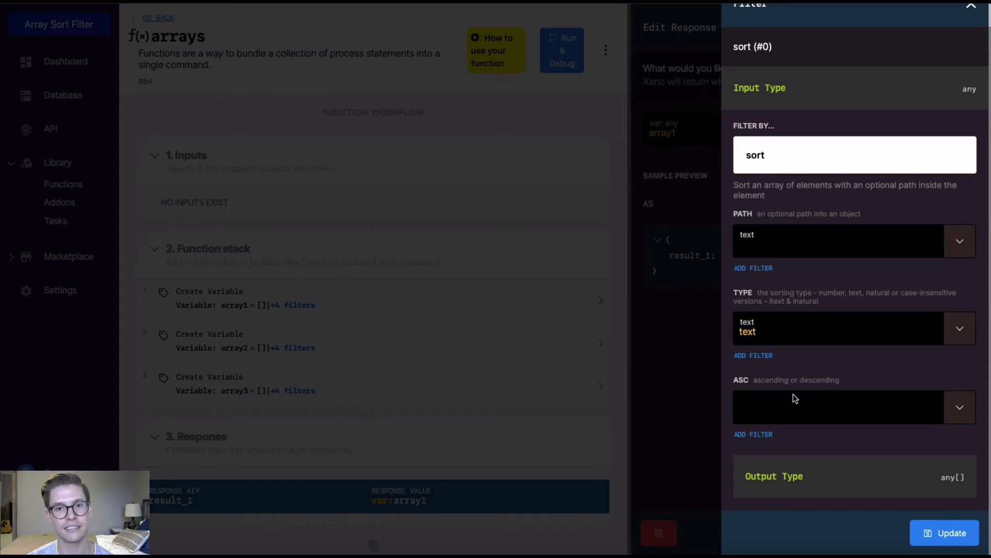
{"action": "left_click", "coordinate": [847, 406]}
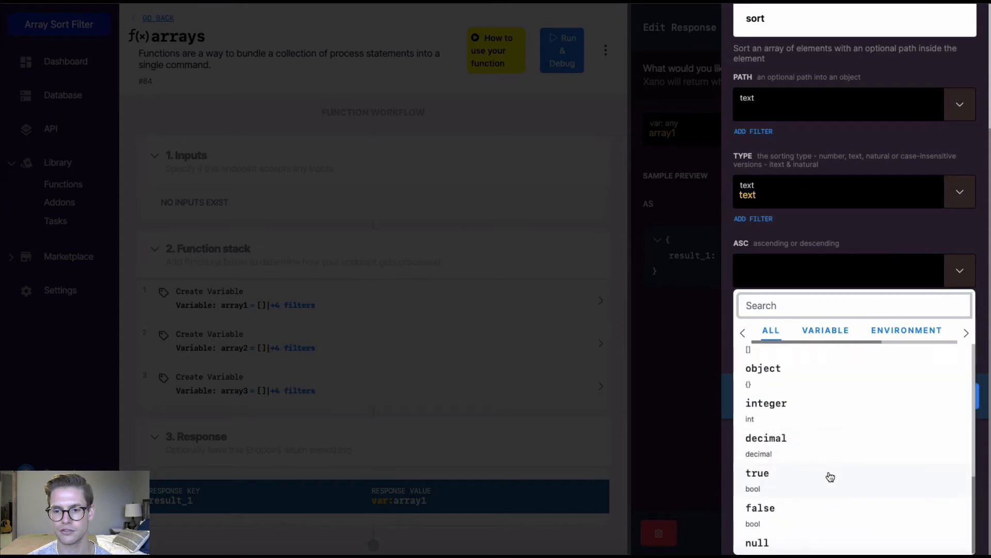
{"action": "left_click", "coordinate": [757, 473]}
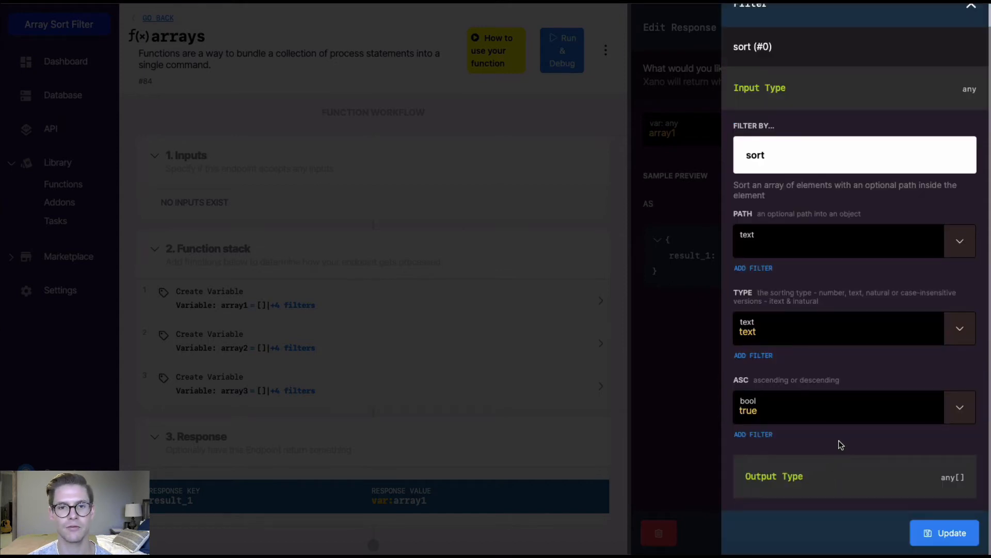
{"action": "mouse_move", "coordinate": [851, 435]}
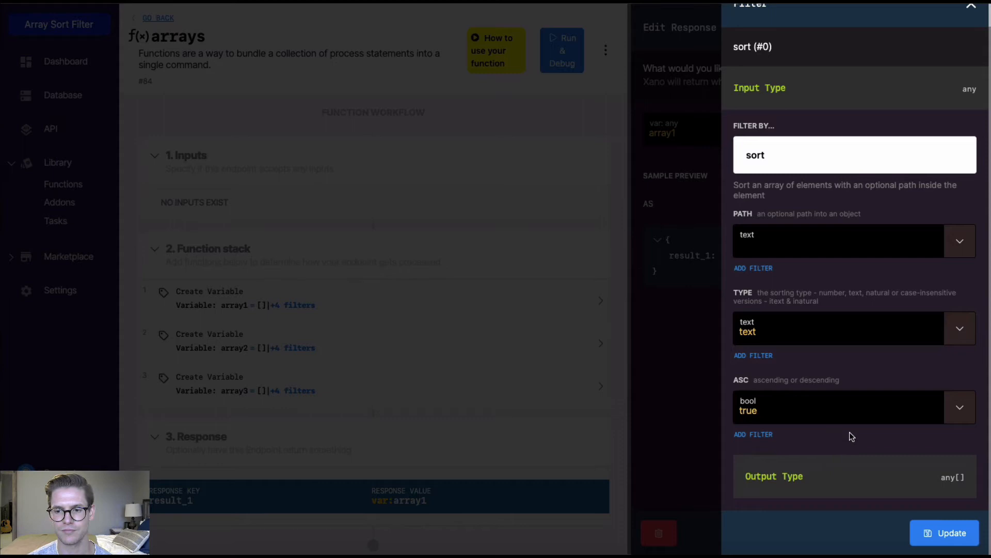
{"action": "mouse_move", "coordinate": [792, 366]}
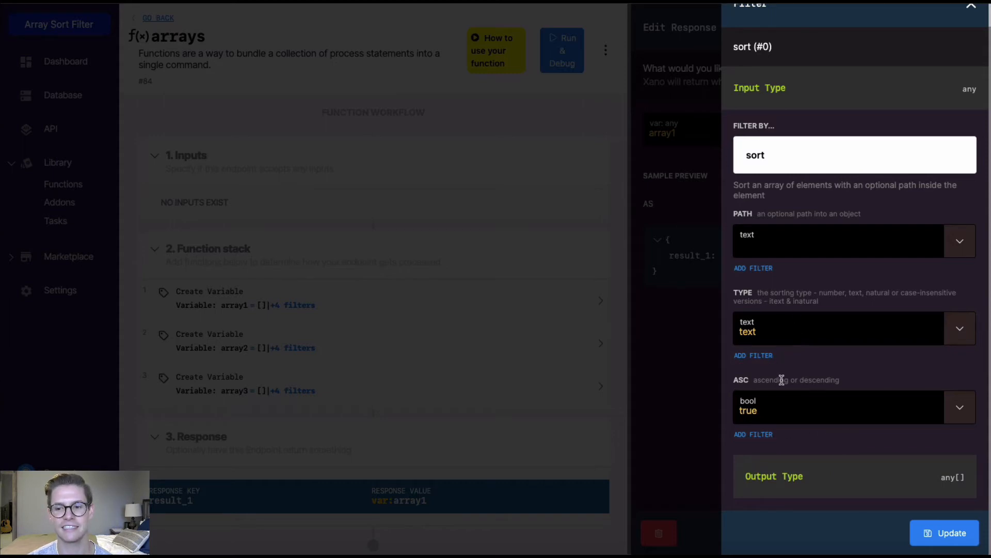
{"action": "mouse_move", "coordinate": [815, 415]}
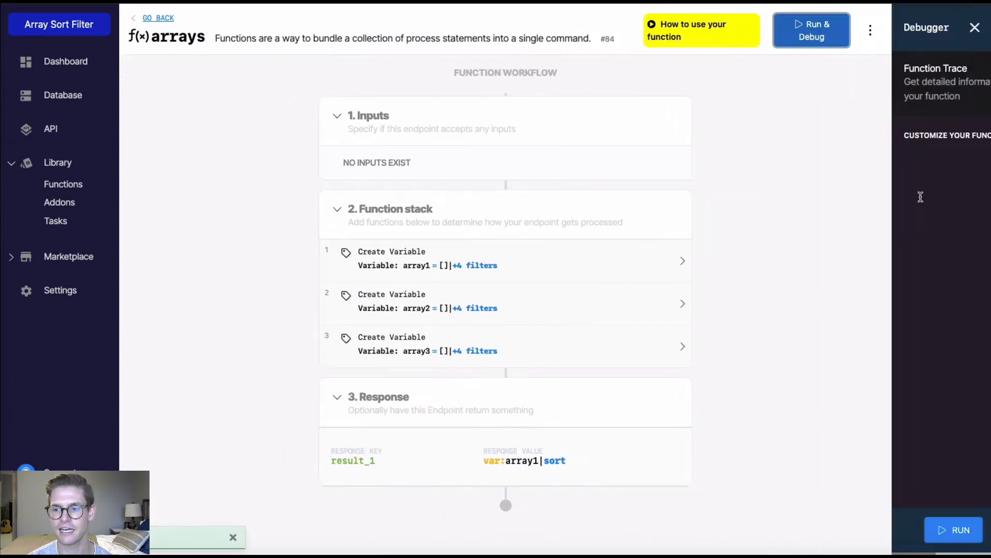
Run the function to get Ayz, Zzz, abc, xyz, then reopen the response for editing
{"action": "left_click", "coordinate": [959, 529]}
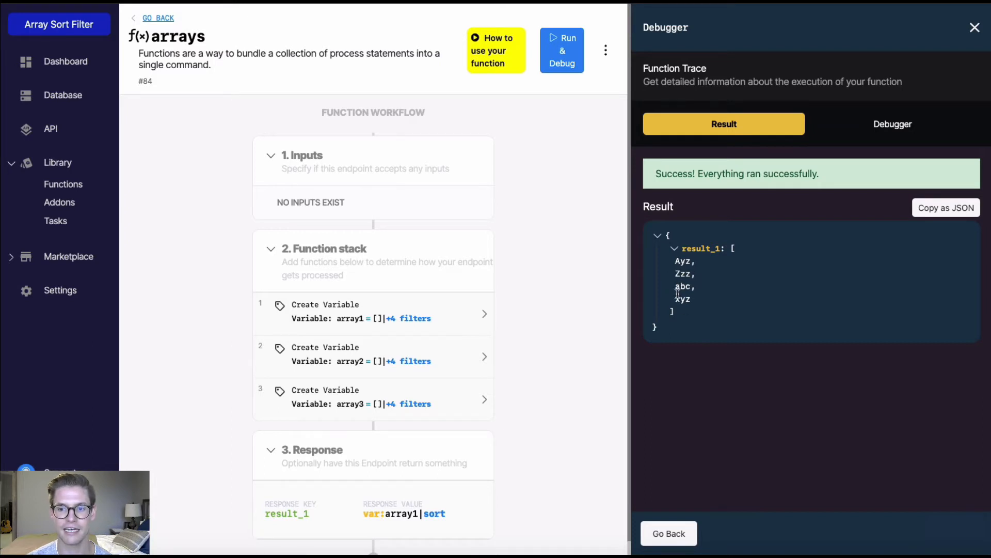
{"action": "mouse_move", "coordinate": [616, 457]}
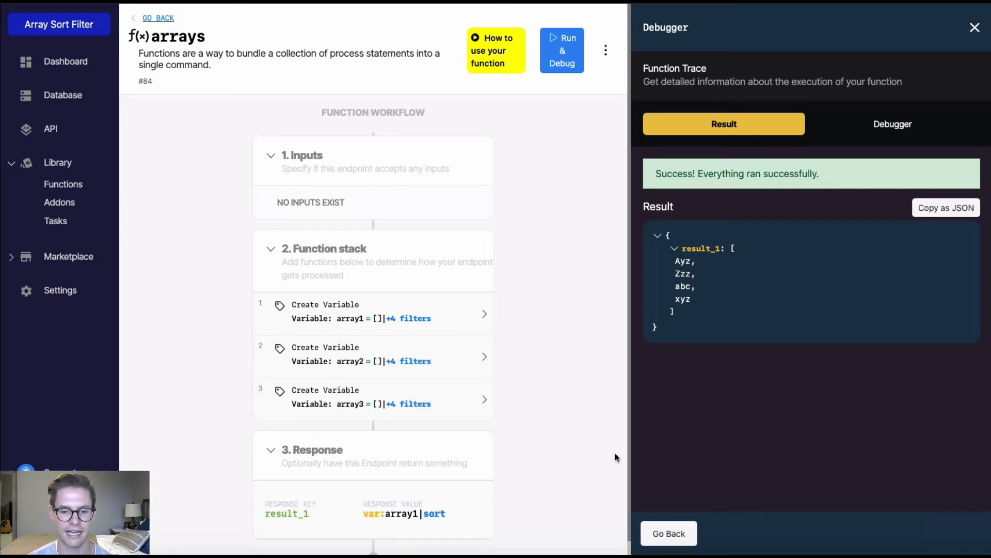
{"action": "left_click", "coordinate": [404, 513]}
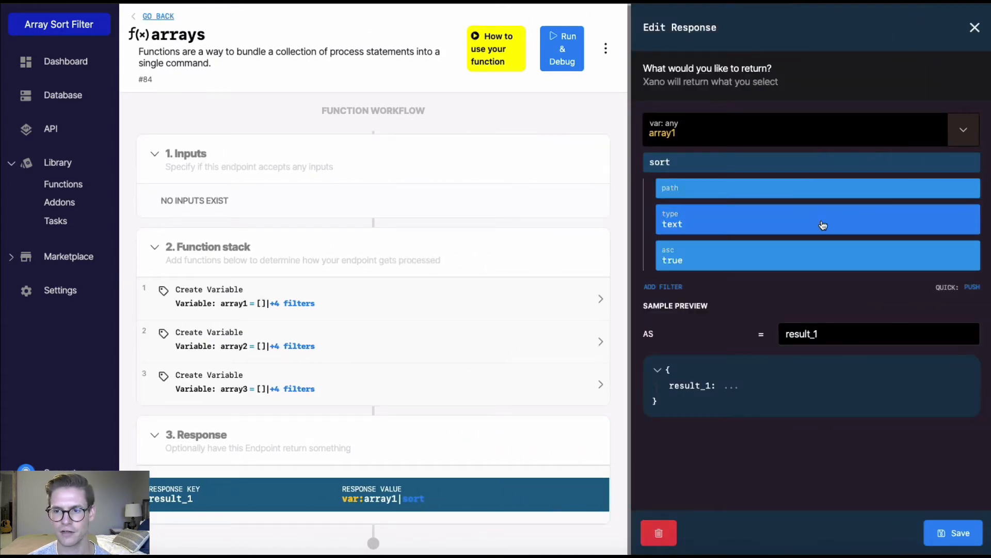
Switch the sort type to itext and run it, returning abc, Ayz, xyz, Zzz
{"action": "left_click", "coordinate": [815, 219]}
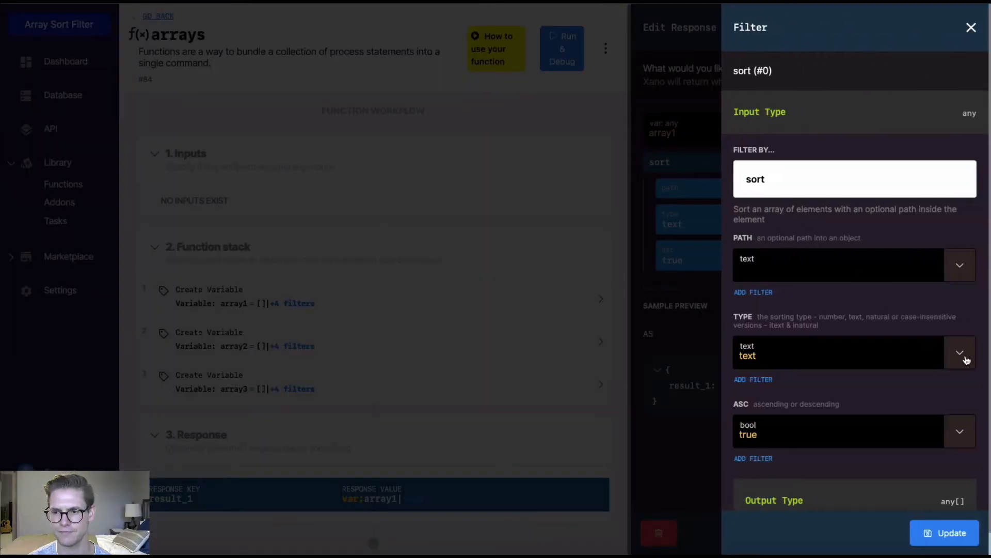
{"action": "left_click", "coordinate": [958, 352]}
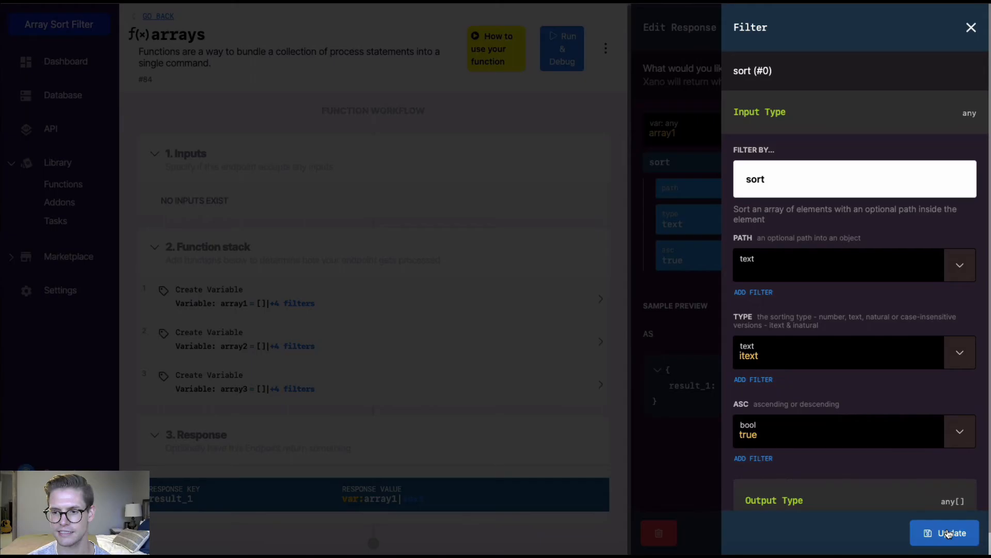
{"action": "left_click", "coordinate": [951, 533]}
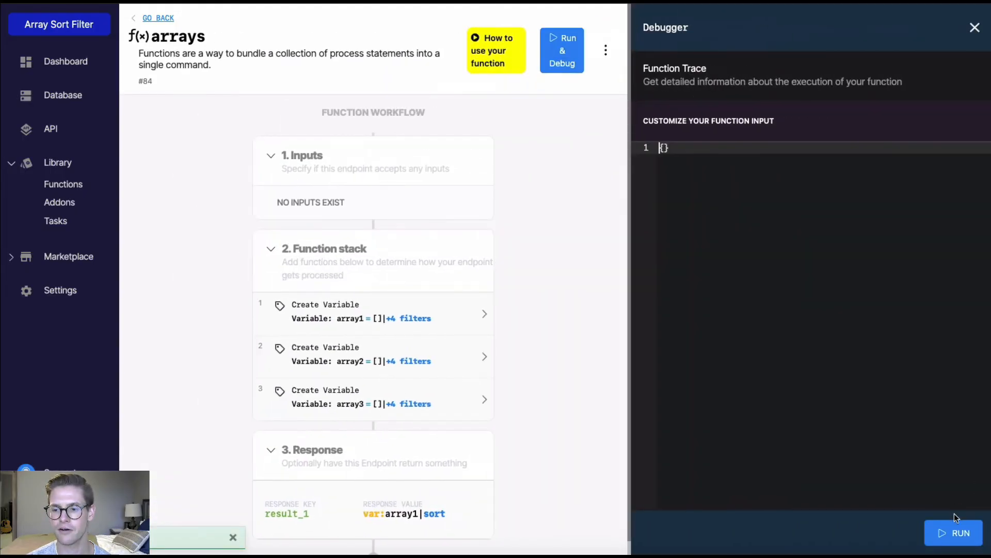
{"action": "left_click", "coordinate": [958, 533]}
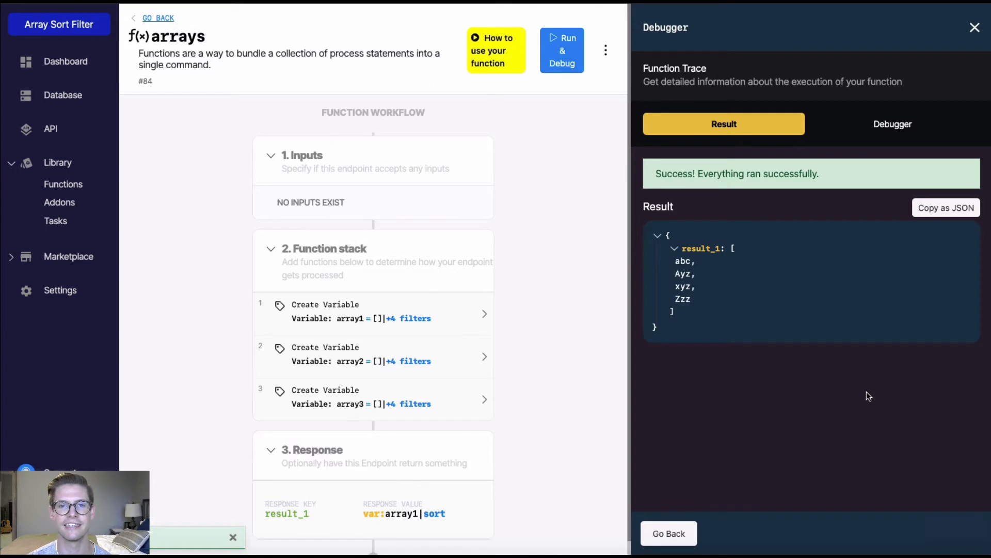
{"action": "mouse_move", "coordinate": [862, 407]}
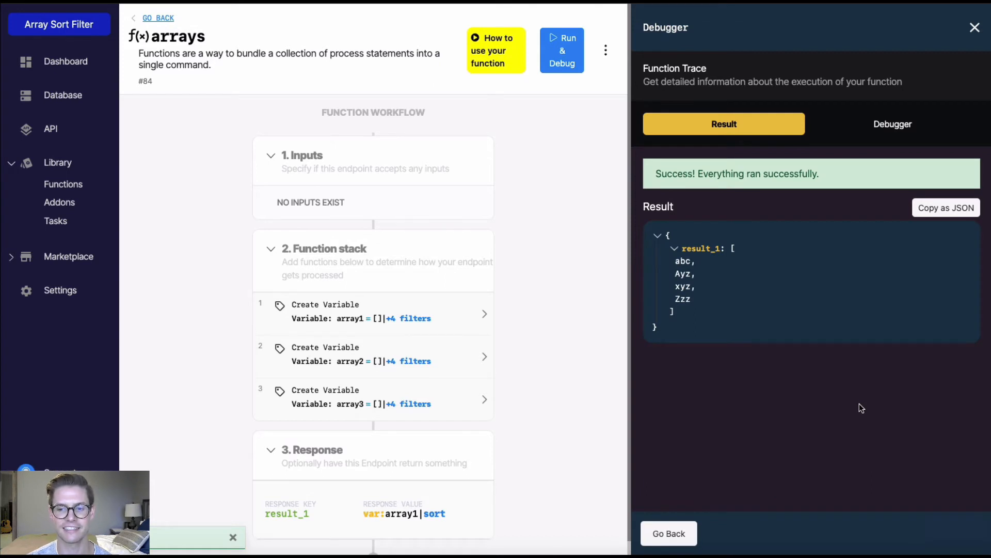
{"action": "left_click", "coordinate": [974, 27]}
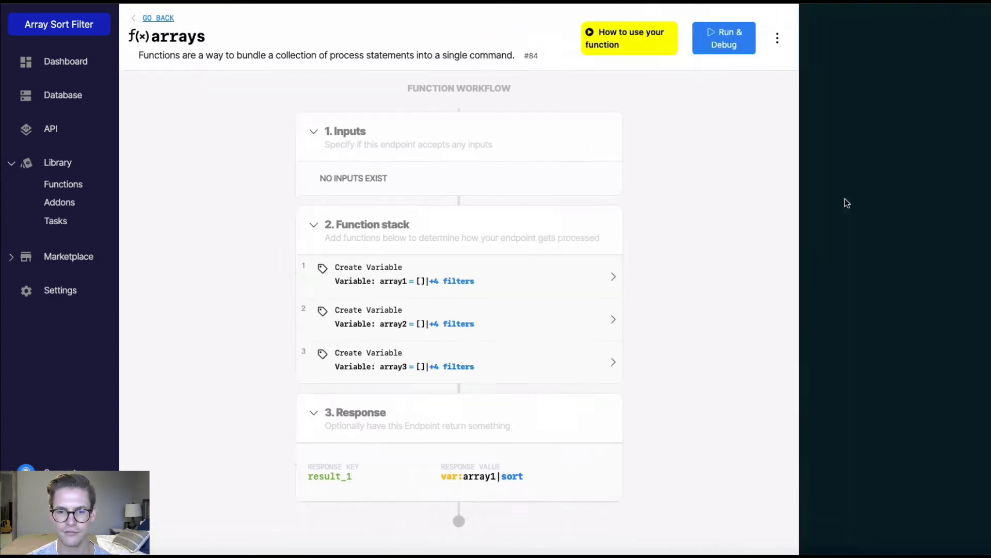
Return array2 instead of array1 and run it unsorted, giving 222, 123, 1000, 200
{"action": "left_click", "coordinate": [482, 476]}
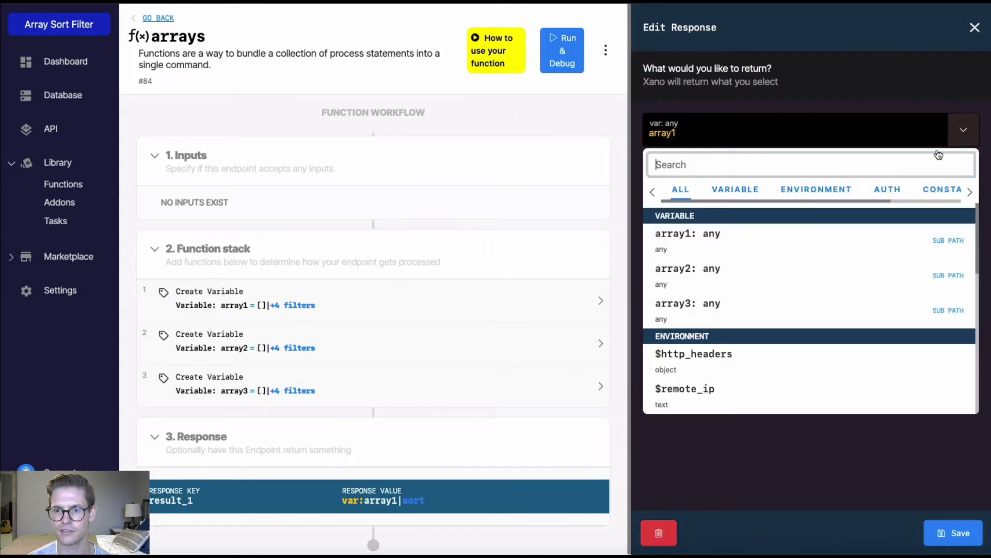
{"action": "left_click", "coordinate": [687, 269]}
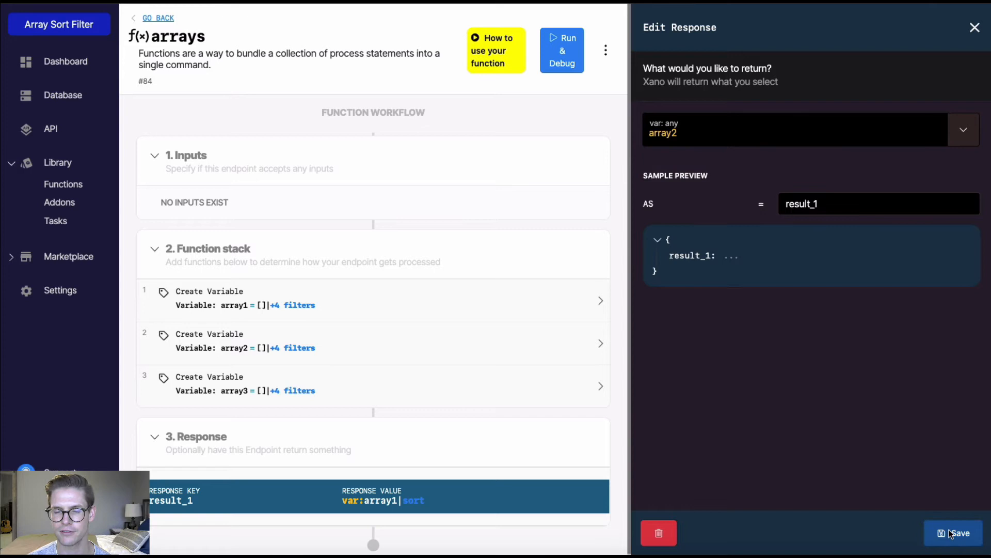
{"action": "left_click", "coordinate": [958, 533]}
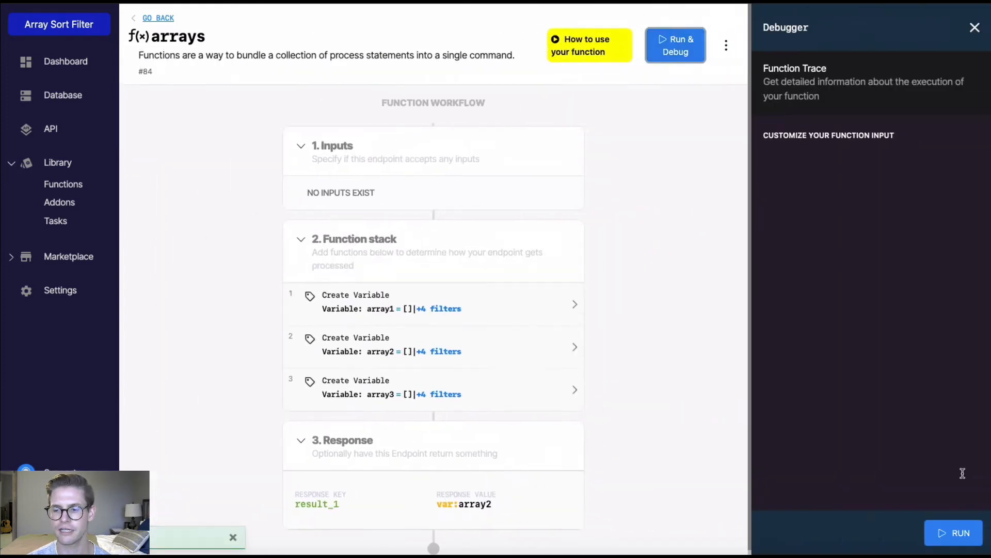
{"action": "left_click", "coordinate": [960, 533]}
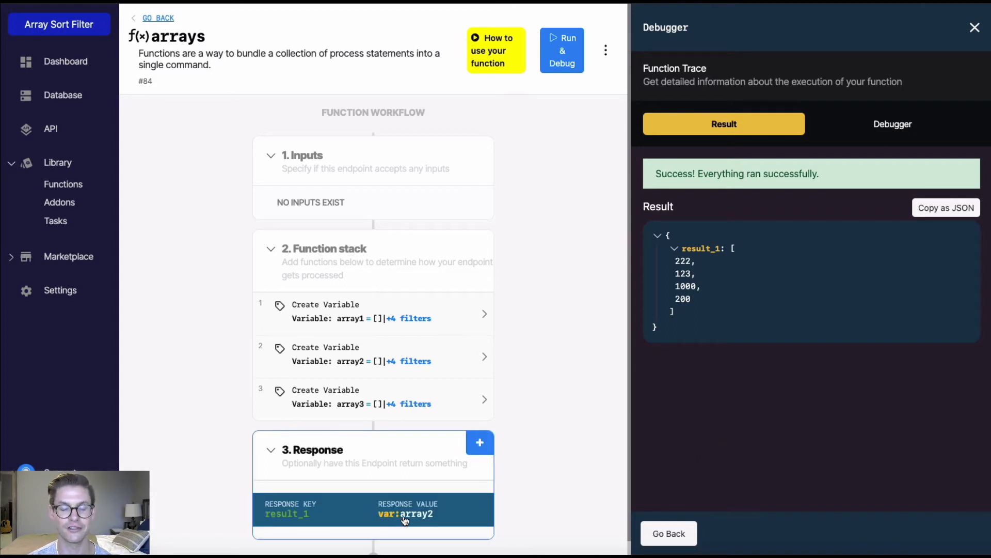
{"action": "left_click", "coordinate": [405, 514]}
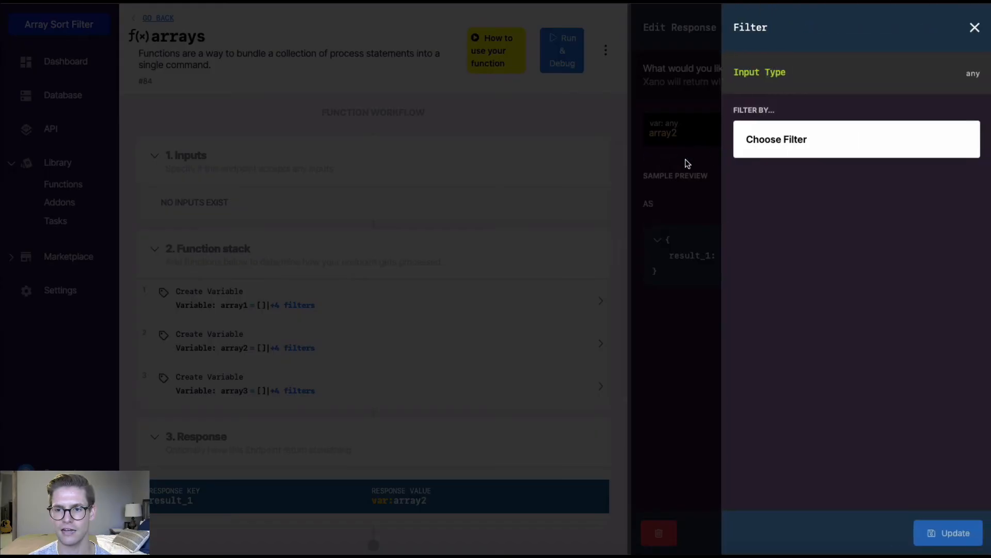
Sort array2 as numbers with ascending false and start a debug run
{"action": "type", "text": "sort"}
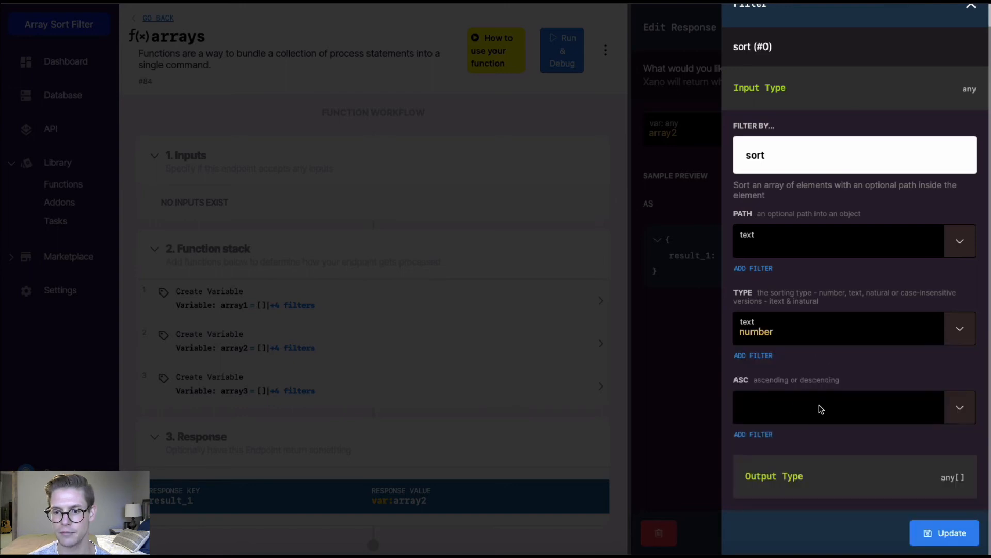
{"action": "left_click", "coordinate": [846, 407]}
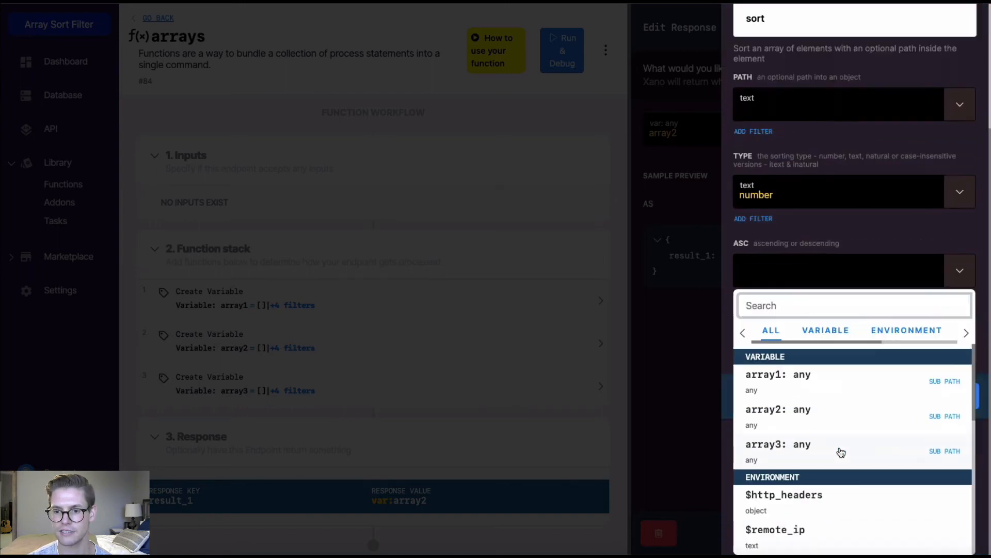
{"action": "scroll", "scroll_direction": "down", "scroll_amount": 3}
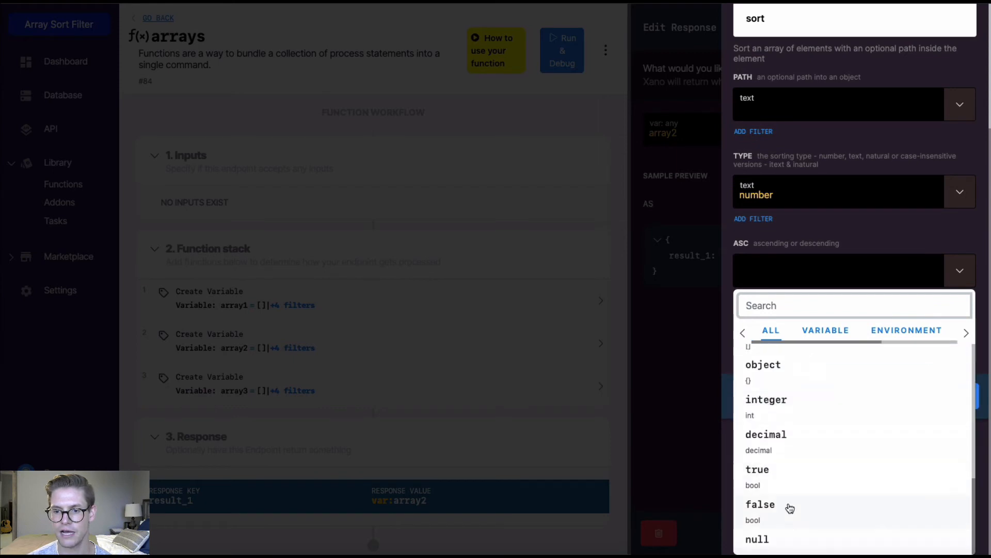
{"action": "left_click", "coordinate": [761, 504]}
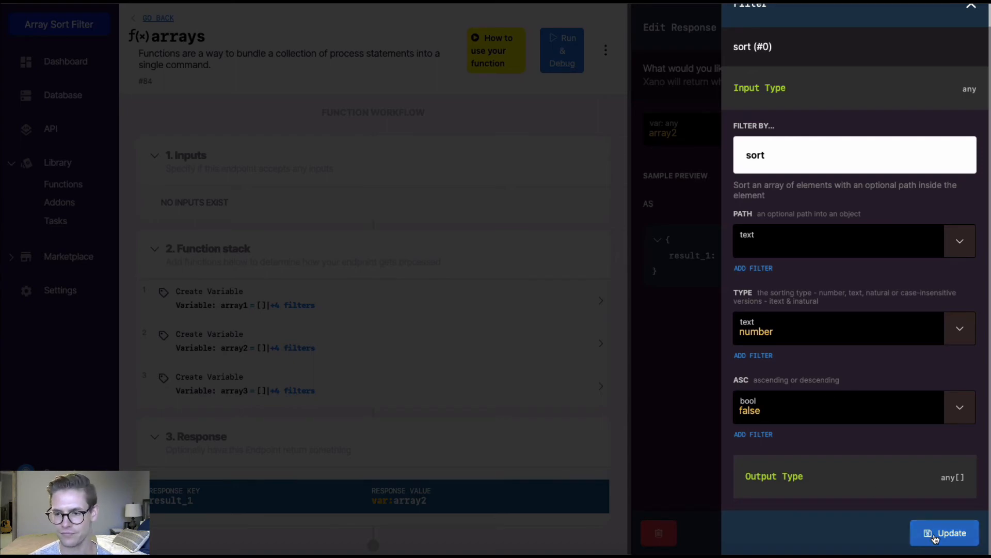
{"action": "left_click", "coordinate": [944, 532]}
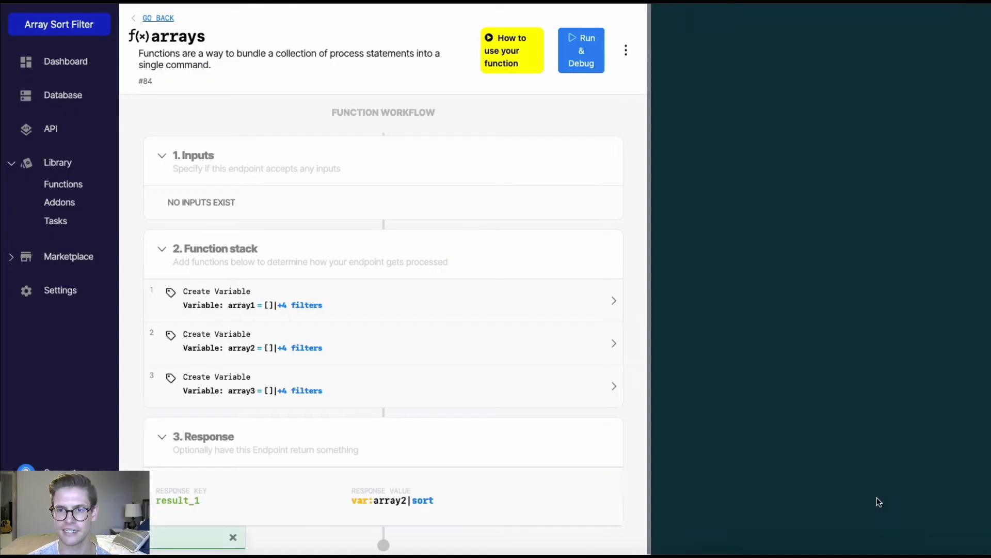
{"action": "left_click", "coordinate": [580, 49]}
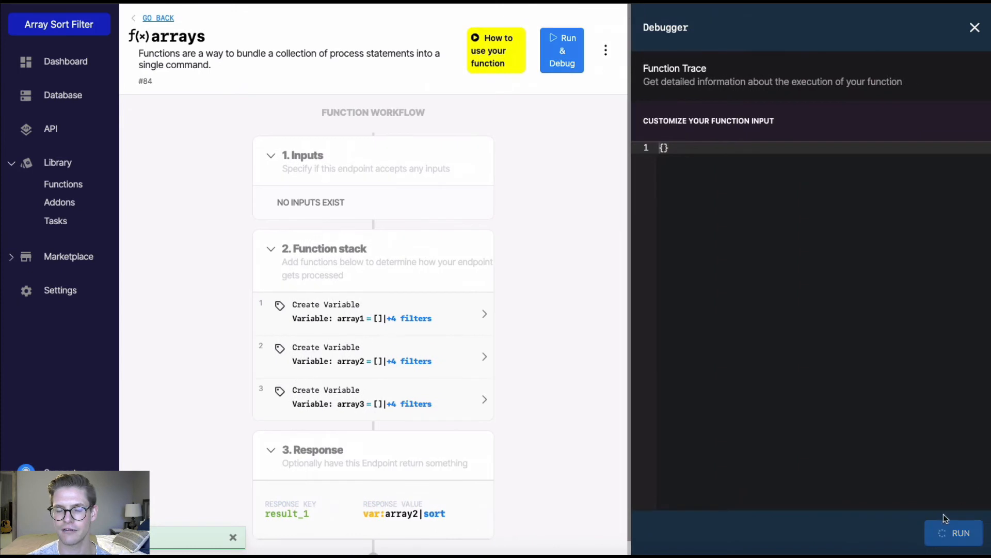
Run the descending number sort, returning 1000, 222, 200, 123, then leave the debugger
{"action": "left_click", "coordinate": [959, 533]}
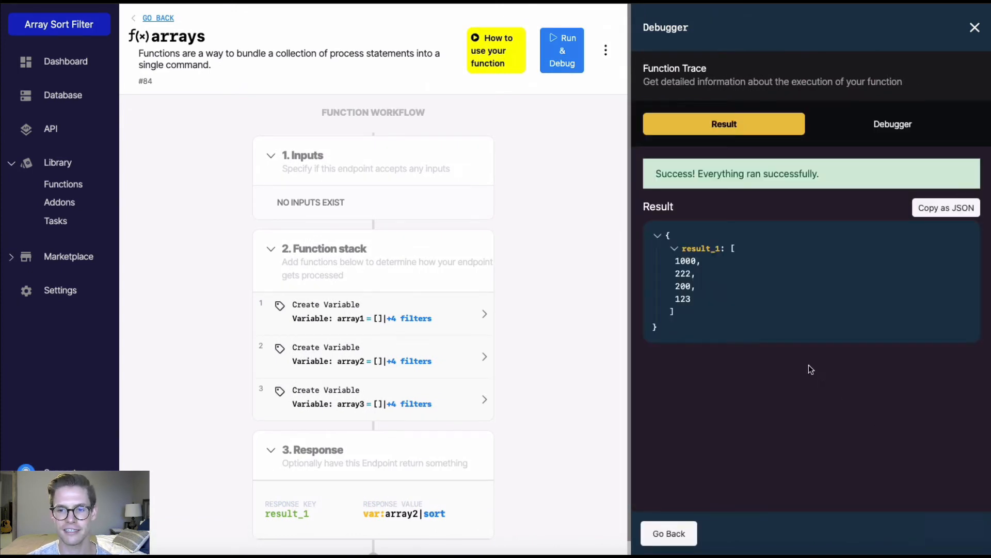
{"action": "mouse_move", "coordinate": [670, 266]}
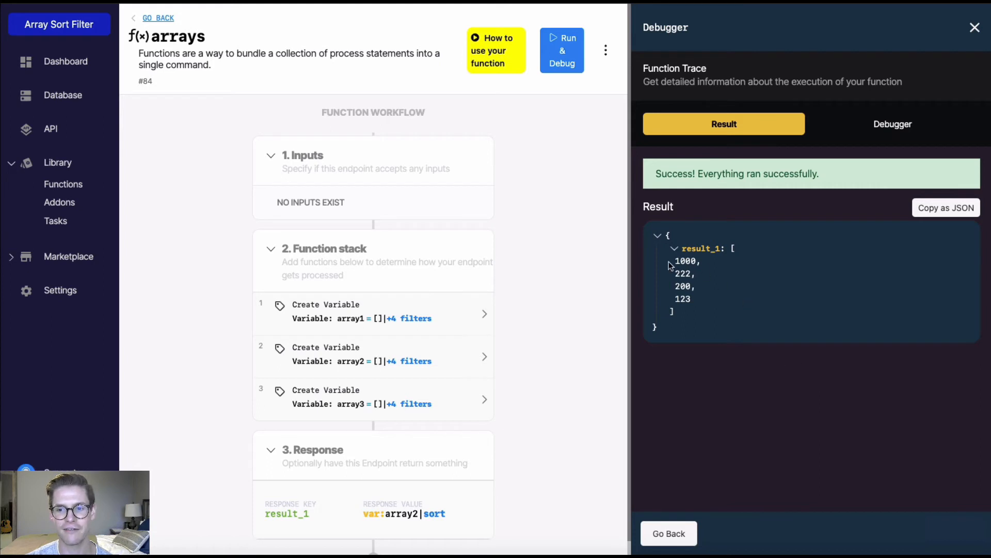
{"action": "mouse_move", "coordinate": [701, 325]}
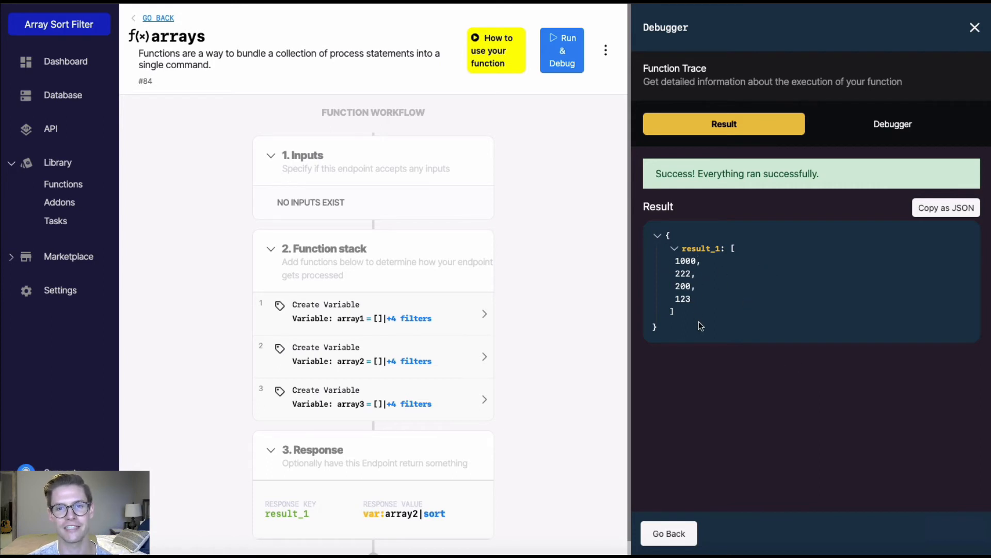
{"action": "mouse_move", "coordinate": [807, 256]}
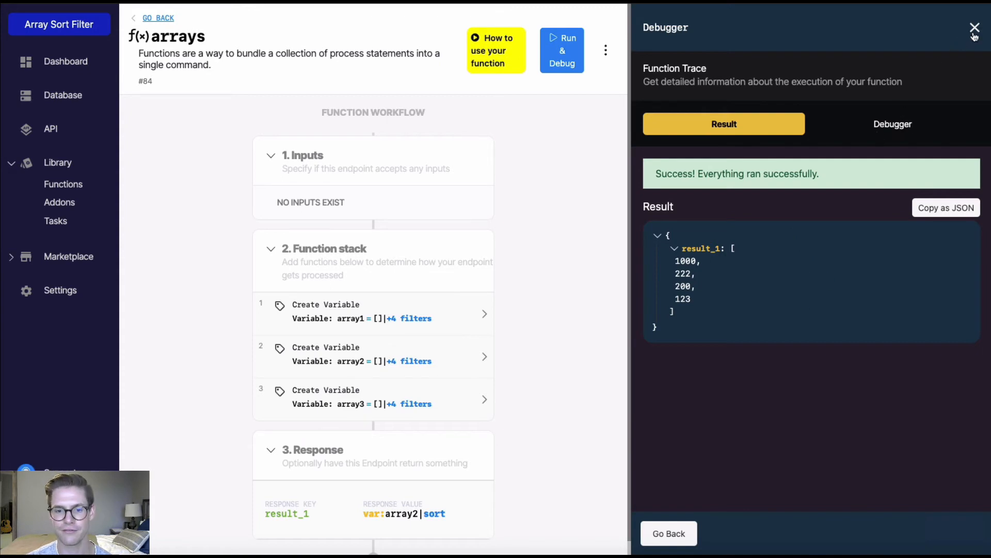
{"action": "left_click", "coordinate": [974, 28]}
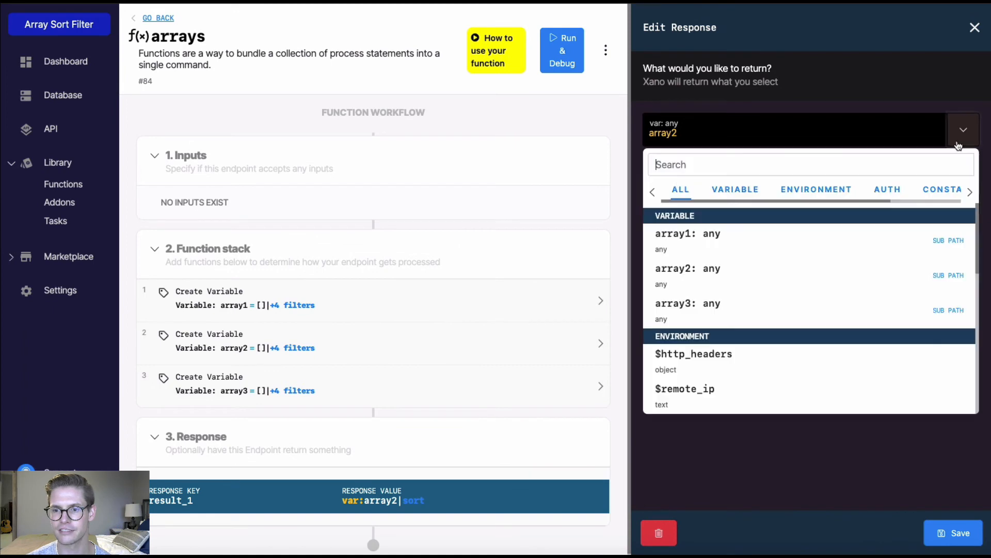
Return array3 and run it, showing img12.png, img1.png, img10.png, img2.png unsorted
{"action": "left_click", "coordinate": [674, 303]}
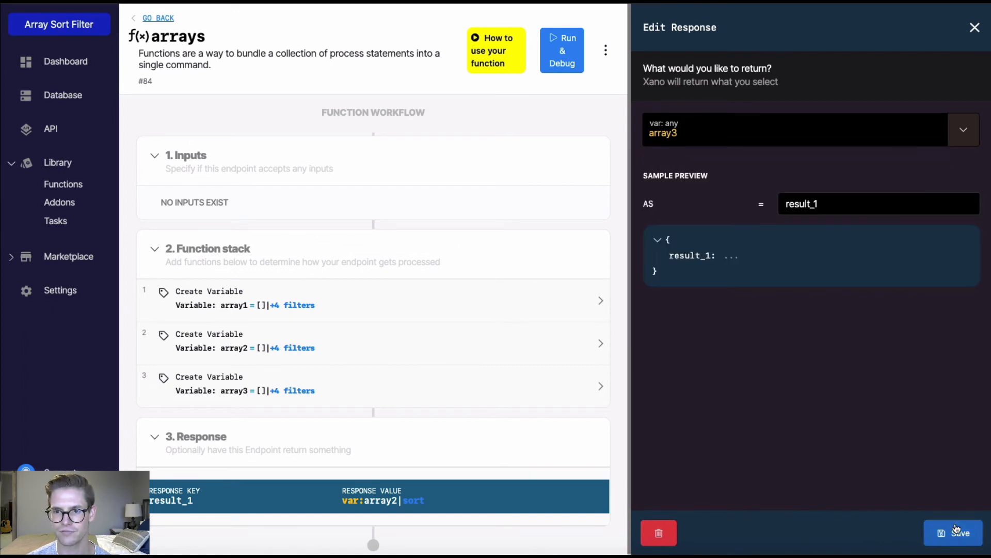
{"action": "left_click", "coordinate": [960, 533]}
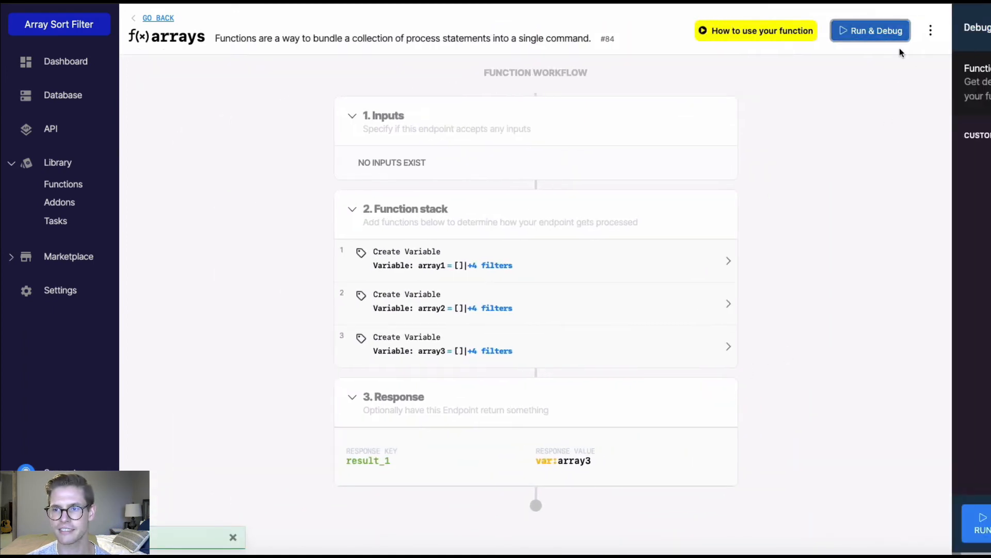
{"action": "left_click", "coordinate": [870, 30]}
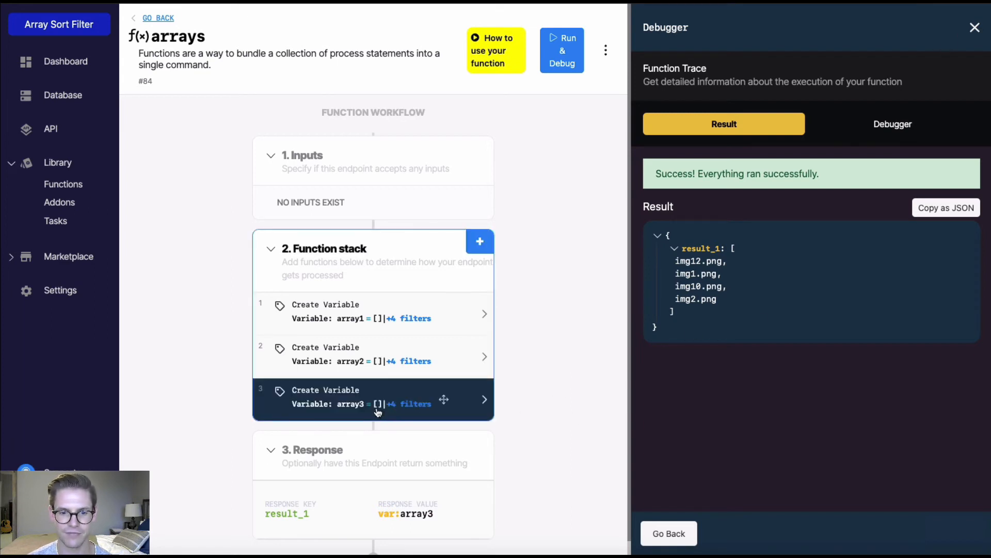
Give array3's response a number sort with ascending true and save it
{"action": "left_click", "coordinate": [405, 509]}
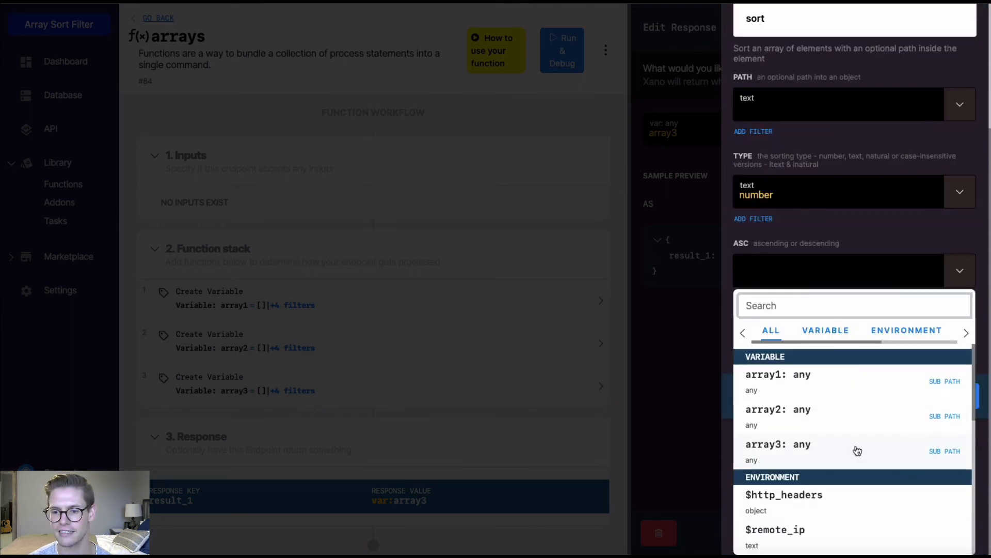
{"action": "scroll", "scroll_direction": "down", "scroll_amount": 3}
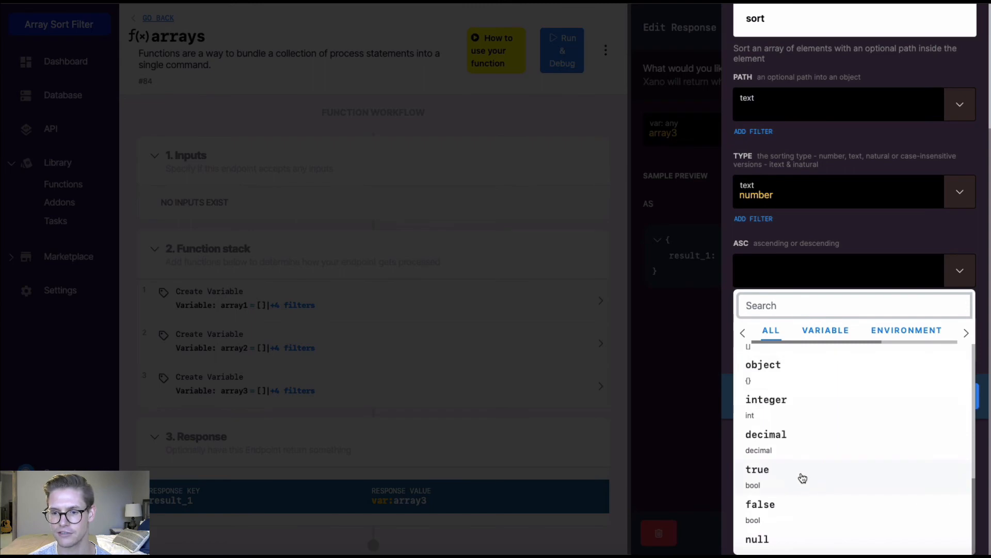
{"action": "left_click", "coordinate": [757, 468]}
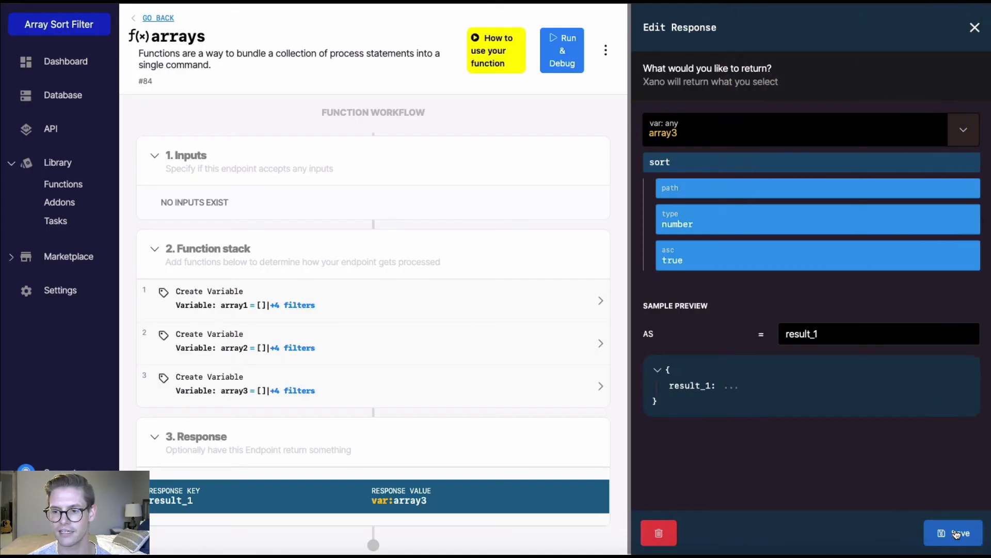
{"action": "left_click", "coordinate": [960, 533]}
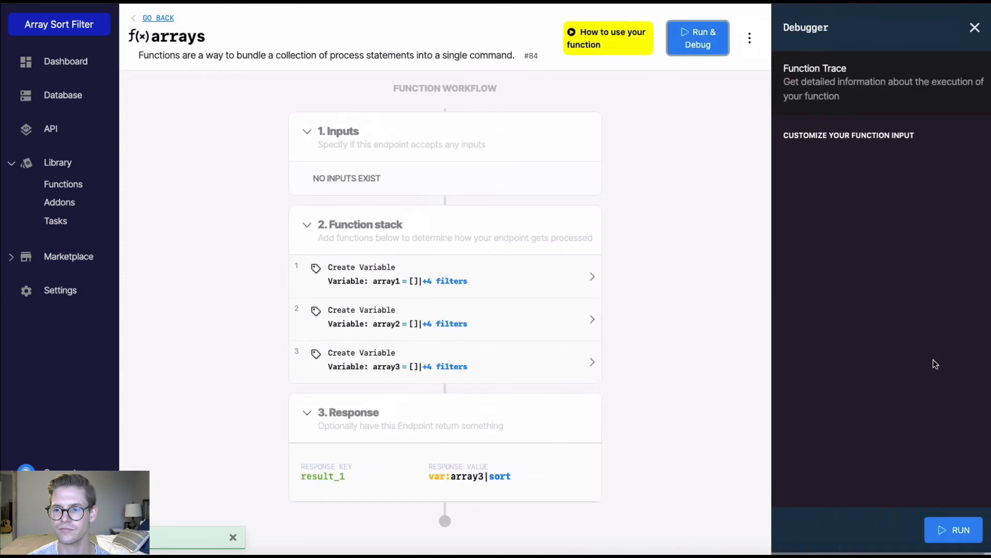
Run the function with the number sort, confirming array3 returns img1, img10, img12, img2
{"action": "left_click", "coordinate": [959, 530]}
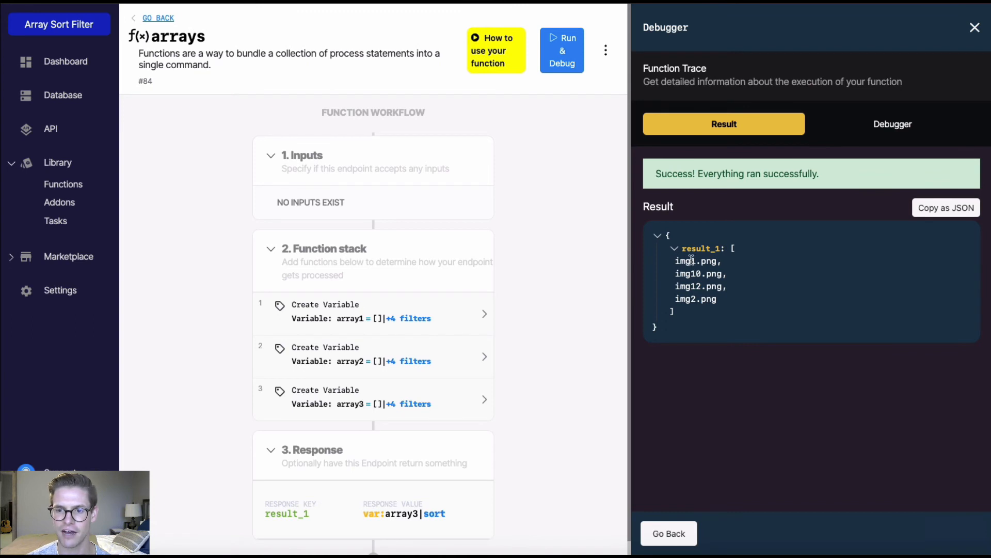
{"action": "mouse_move", "coordinate": [681, 295]}
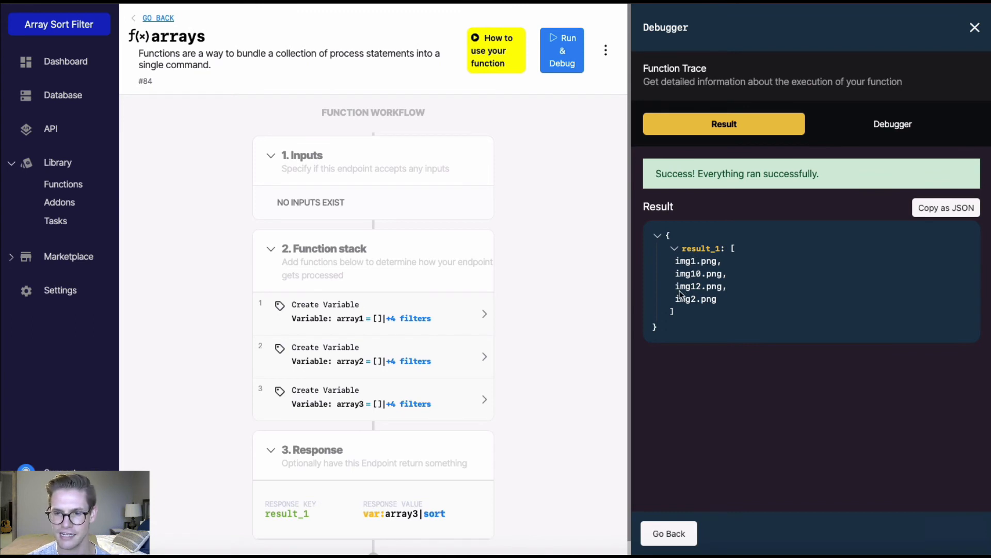
{"action": "mouse_move", "coordinate": [794, 313]}
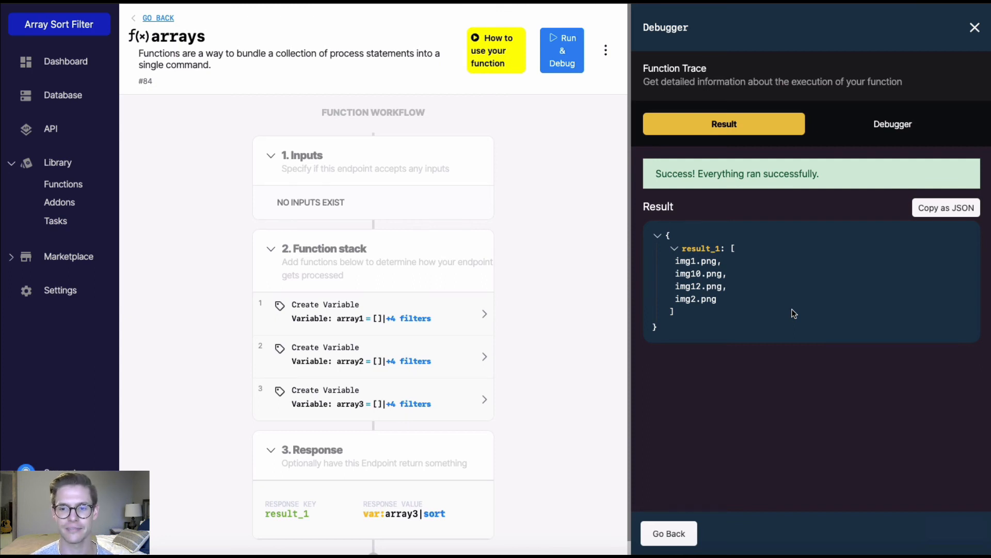
{"action": "mouse_move", "coordinate": [905, 109]}
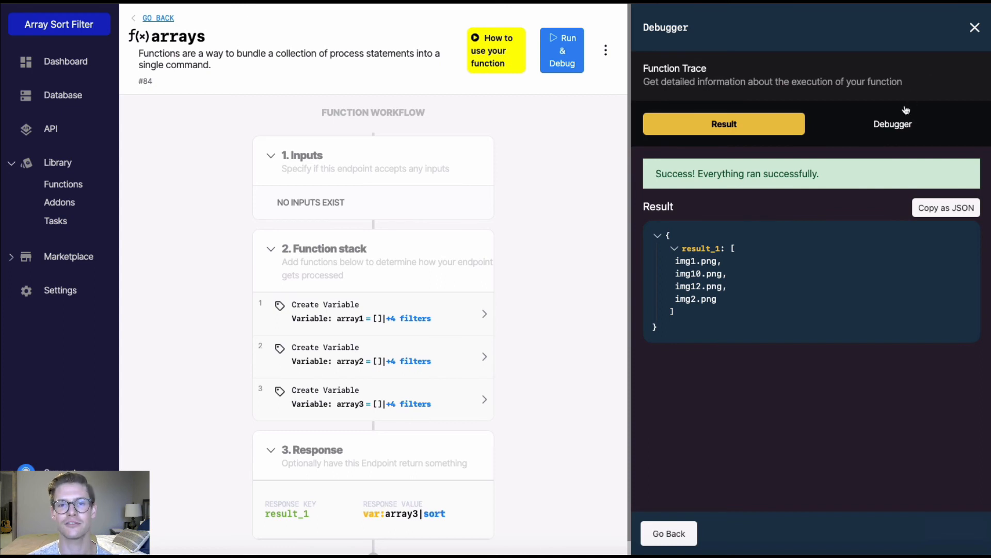
{"action": "mouse_move", "coordinate": [868, 273]}
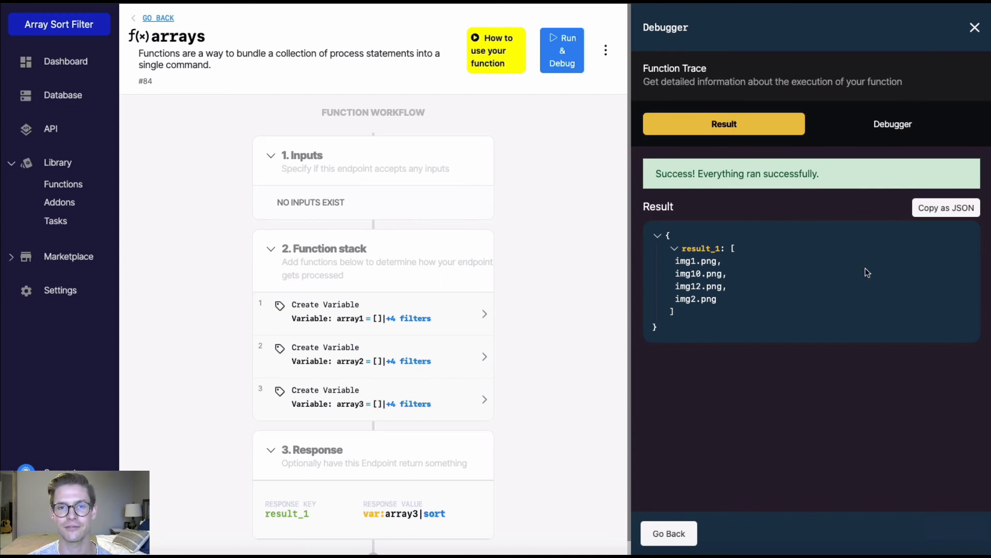
{"action": "mouse_move", "coordinate": [903, 222]}
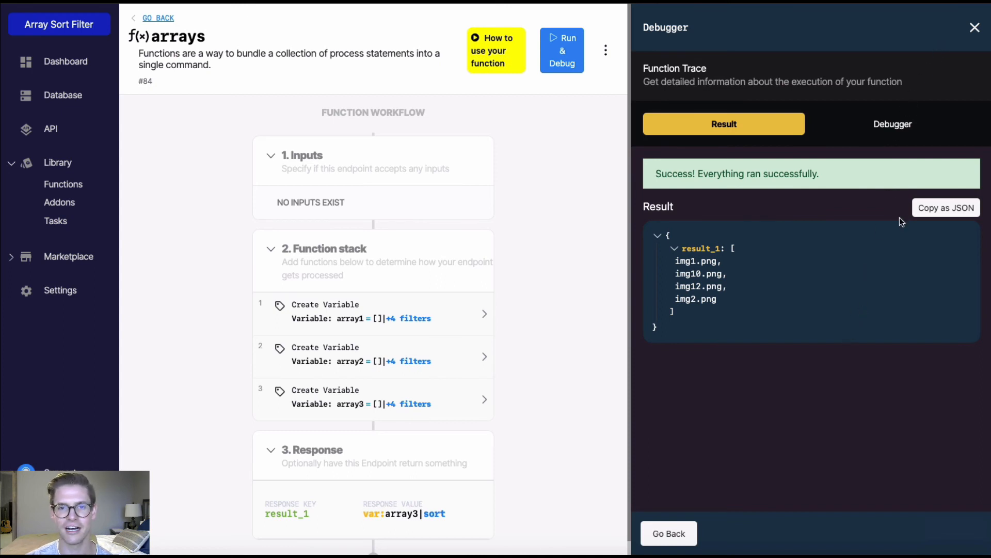
{"action": "left_click", "coordinate": [974, 27]}
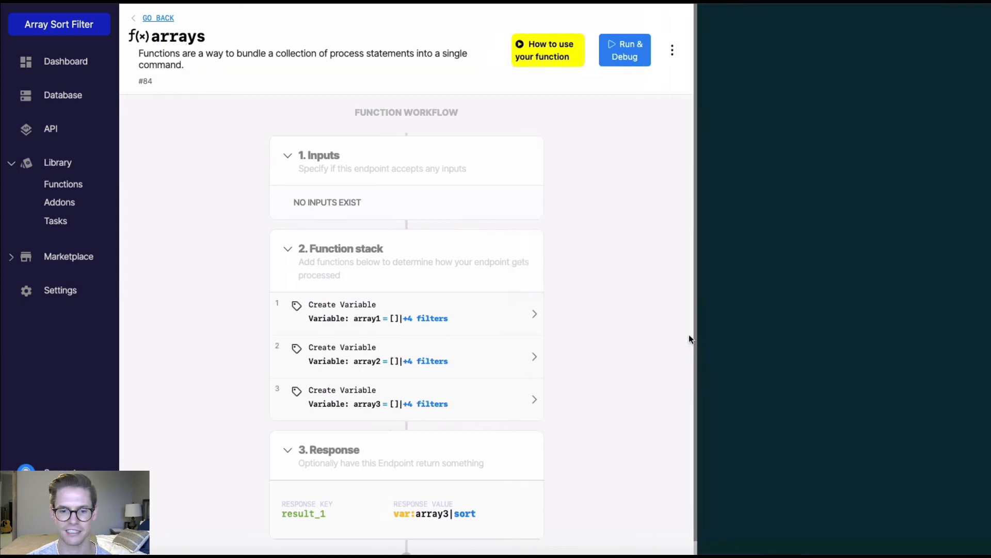
Switch array3's response sort filter type from number to natural
{"action": "left_click", "coordinate": [435, 514]}
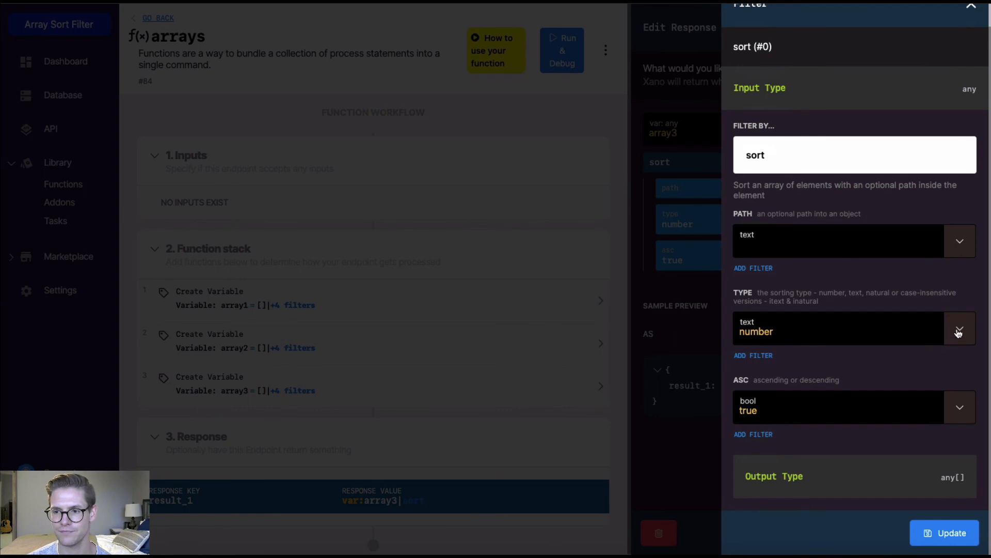
{"action": "left_click", "coordinate": [958, 332]}
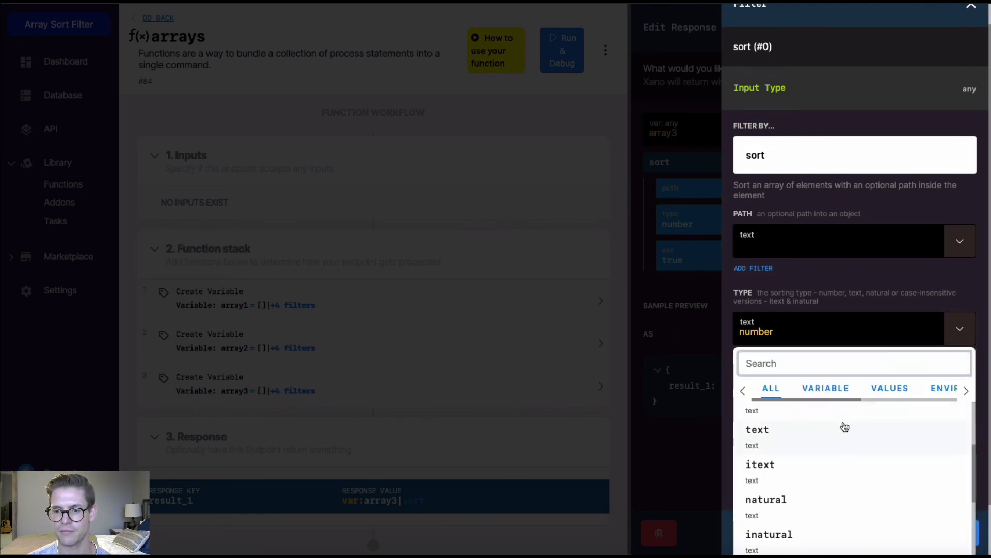
{"action": "left_click", "coordinate": [765, 499]}
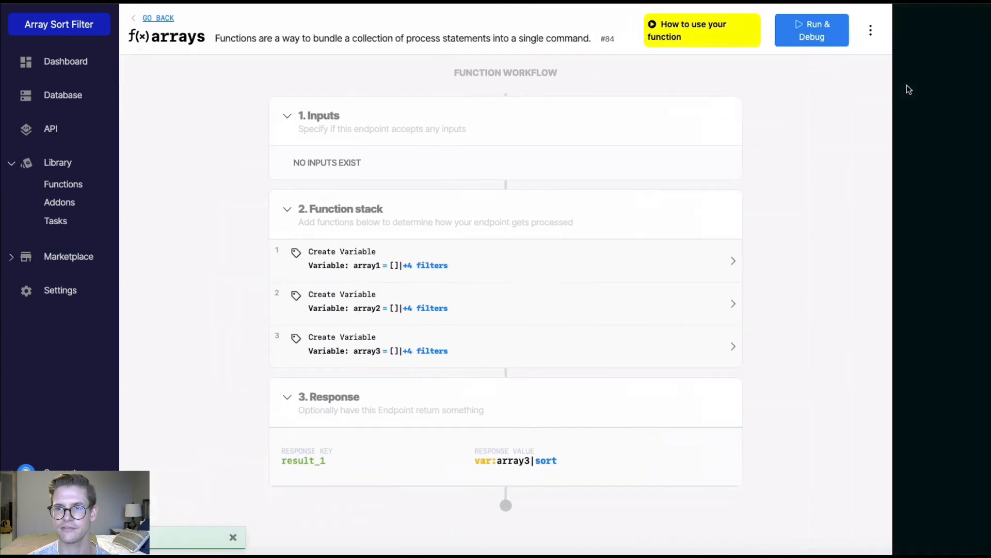
Run & Debug to see array3 in natural order: img1, img2, img10, img12
{"action": "left_click", "coordinate": [812, 30]}
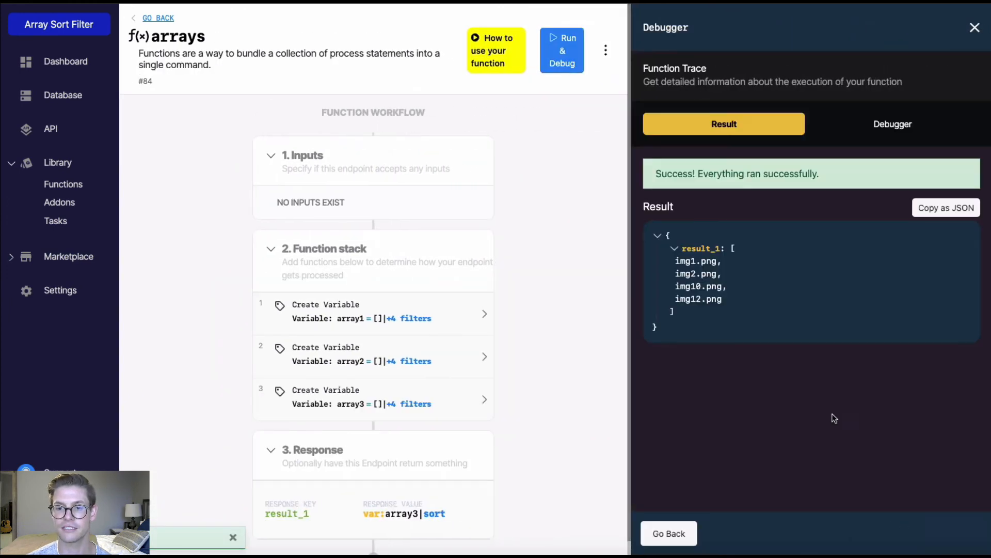
{"action": "mouse_move", "coordinate": [717, 288]}
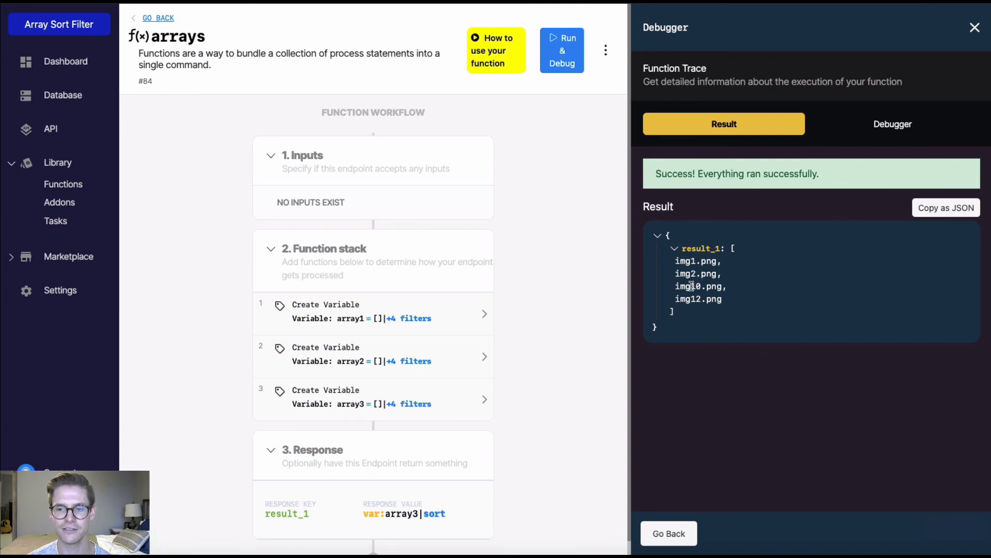
{"action": "mouse_move", "coordinate": [753, 421]}
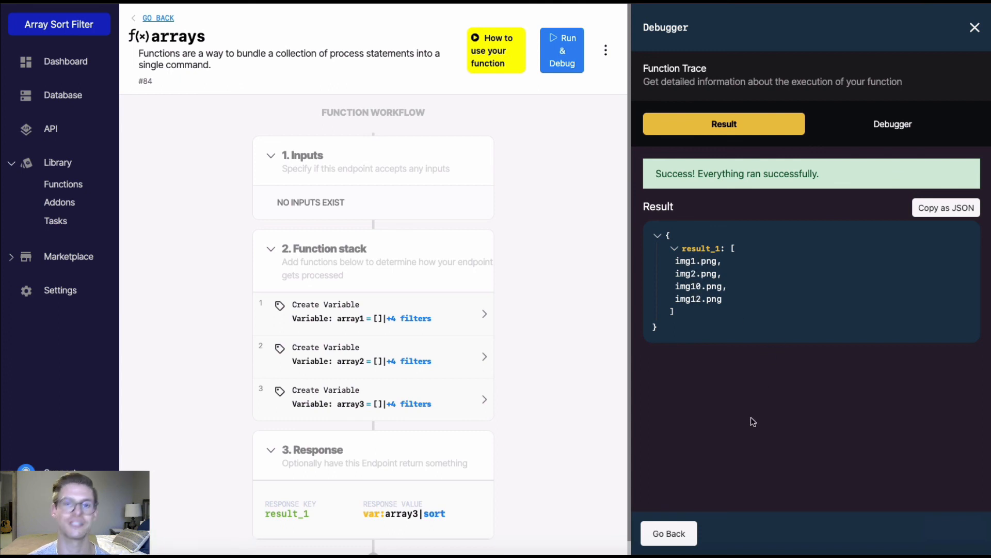